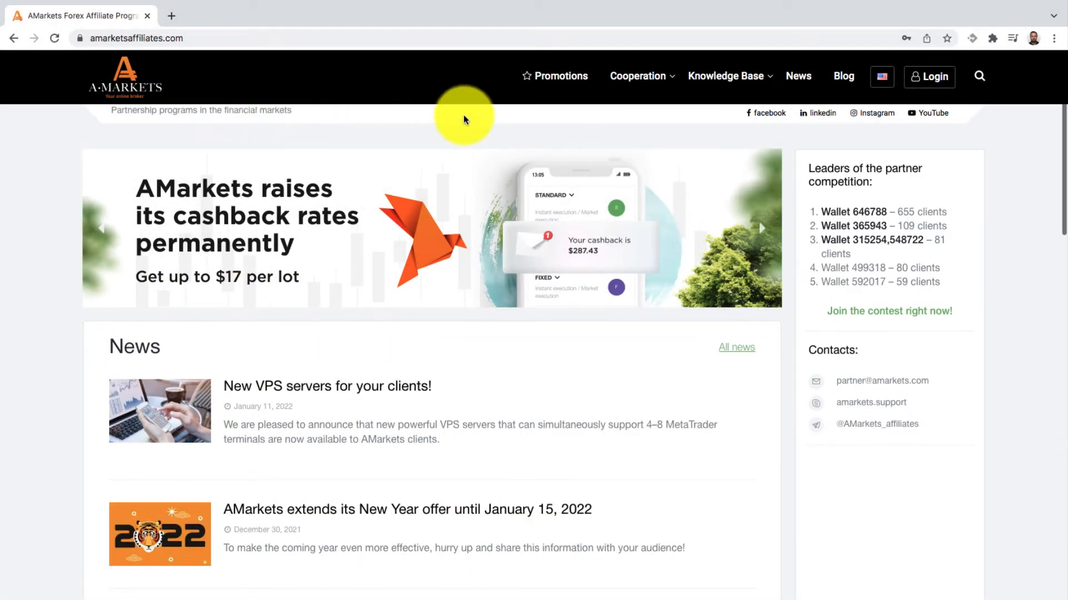
Navigate from Cooperation in the top navigation to the Webmaster (CPA) program page
left_click(637, 76)
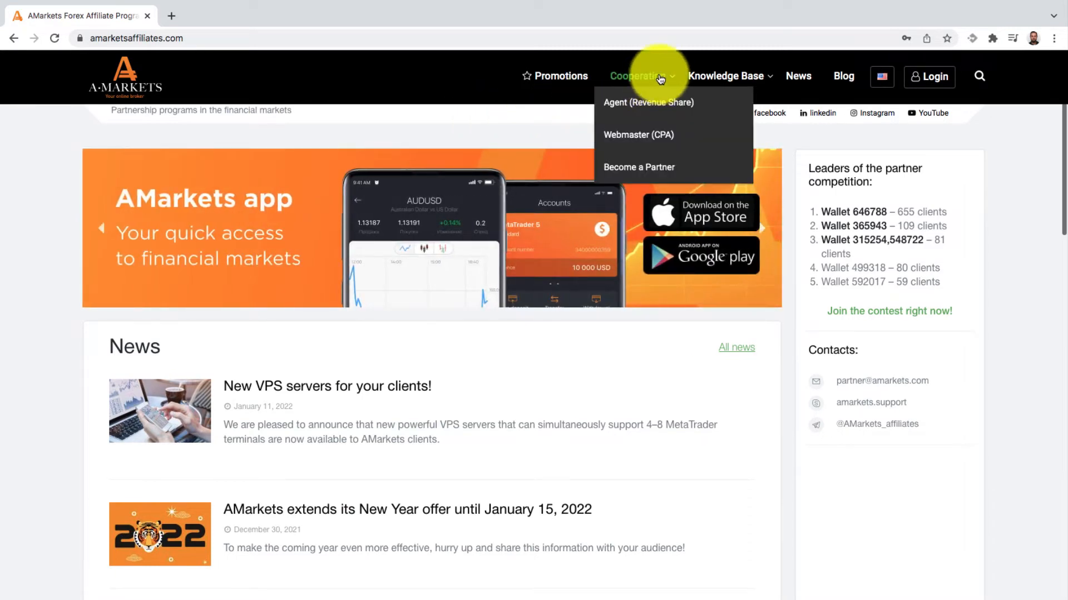
mouse_move(638, 135)
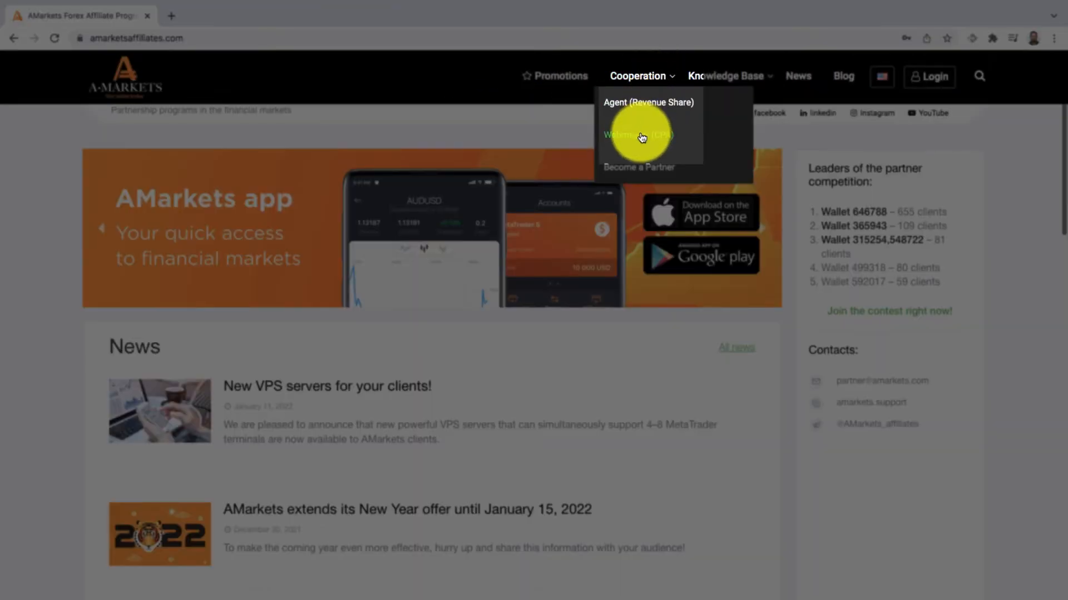
left_click(637, 134)
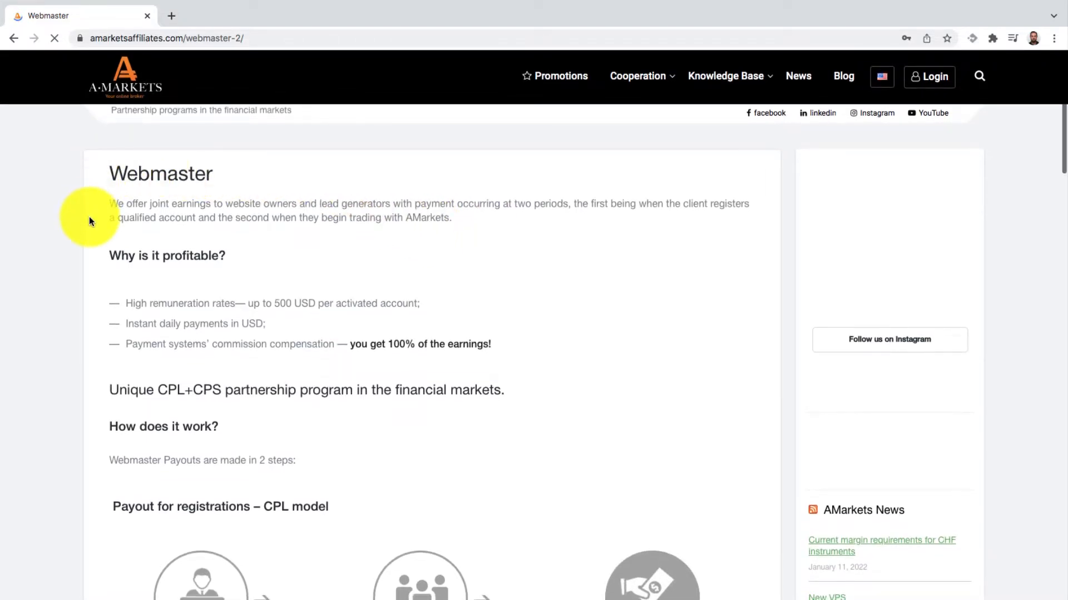
scroll("down", 3)
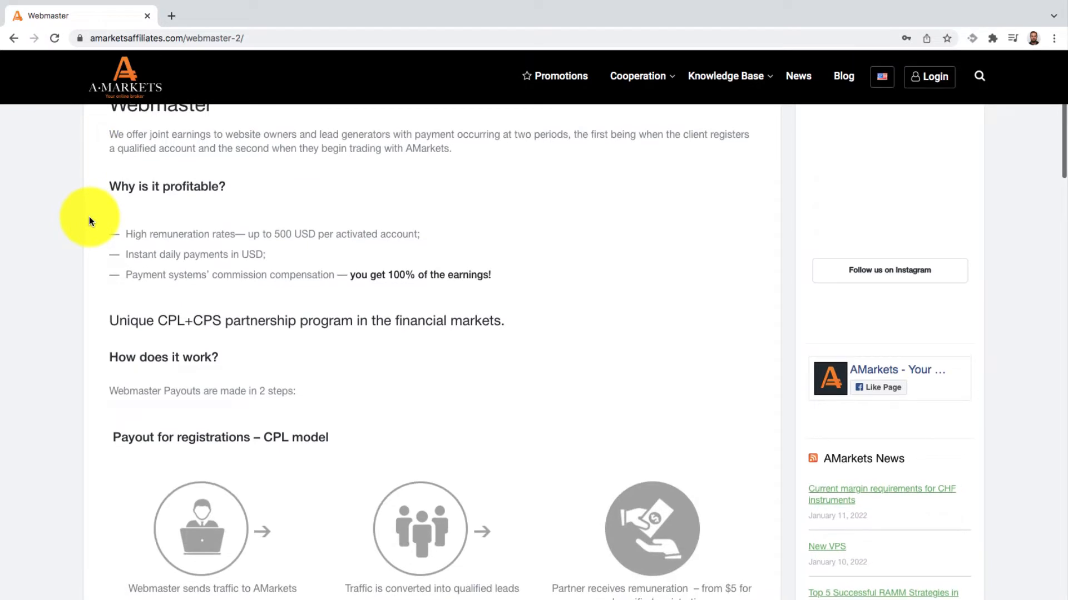
scroll("down", 3)
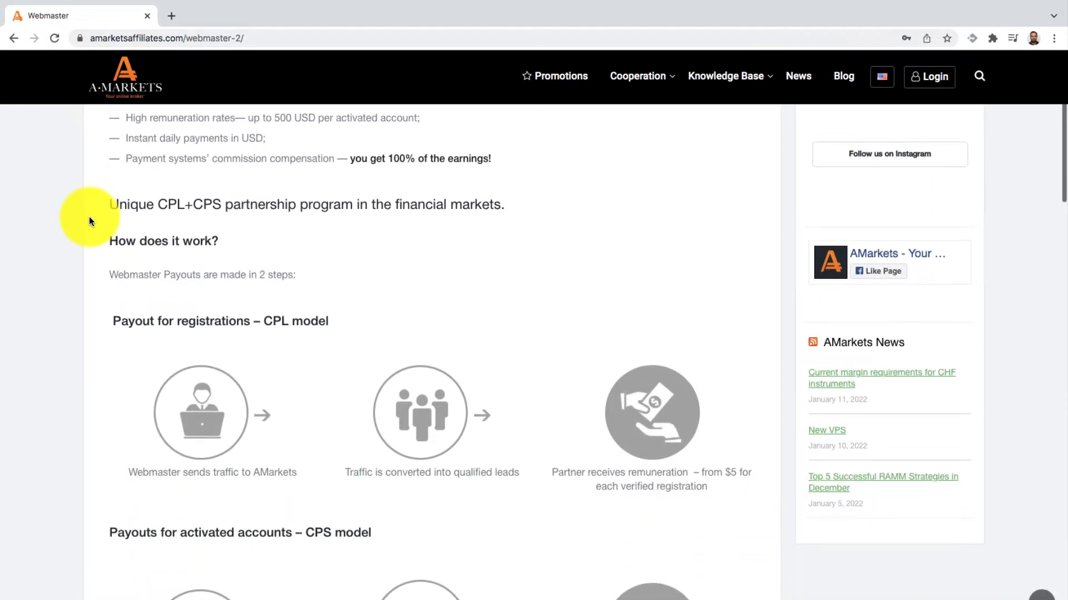
scroll("down", 3)
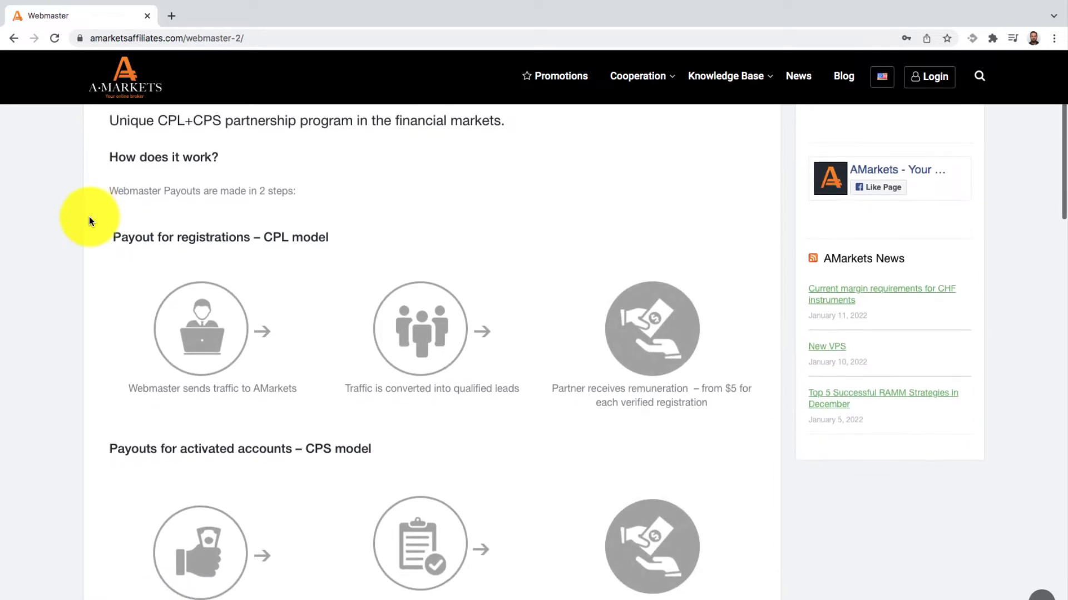
scroll("up", 3)
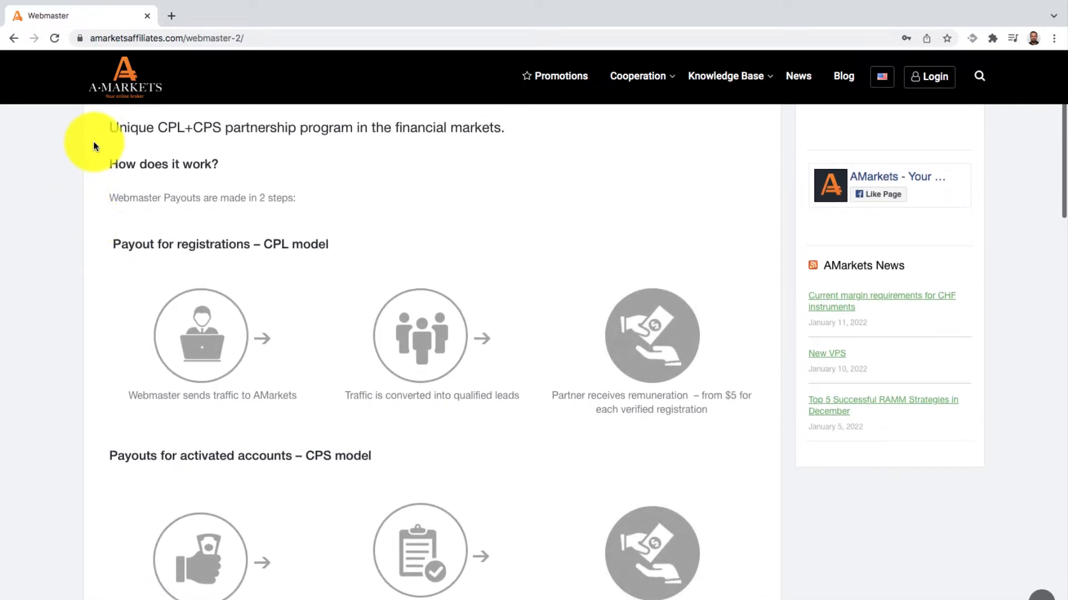
scroll("down", 3)
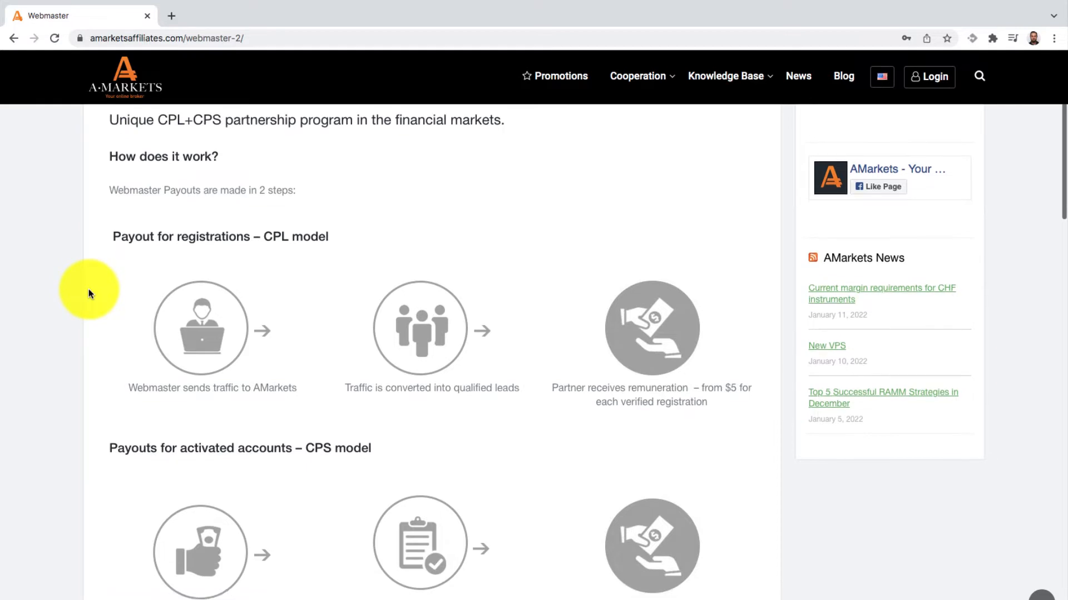
scroll("down", 3)
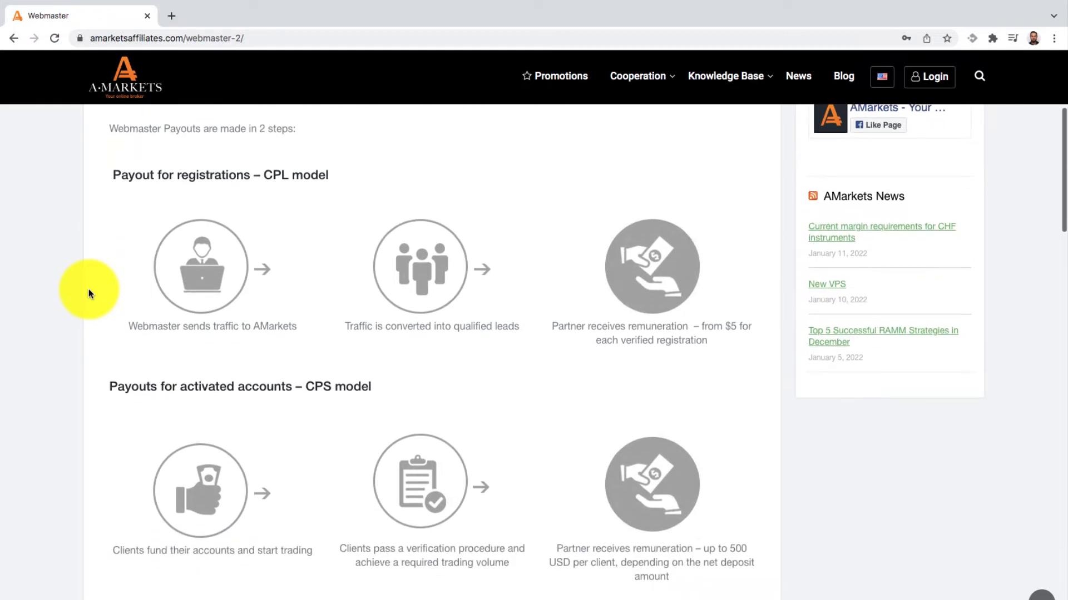
scroll("down", 3)
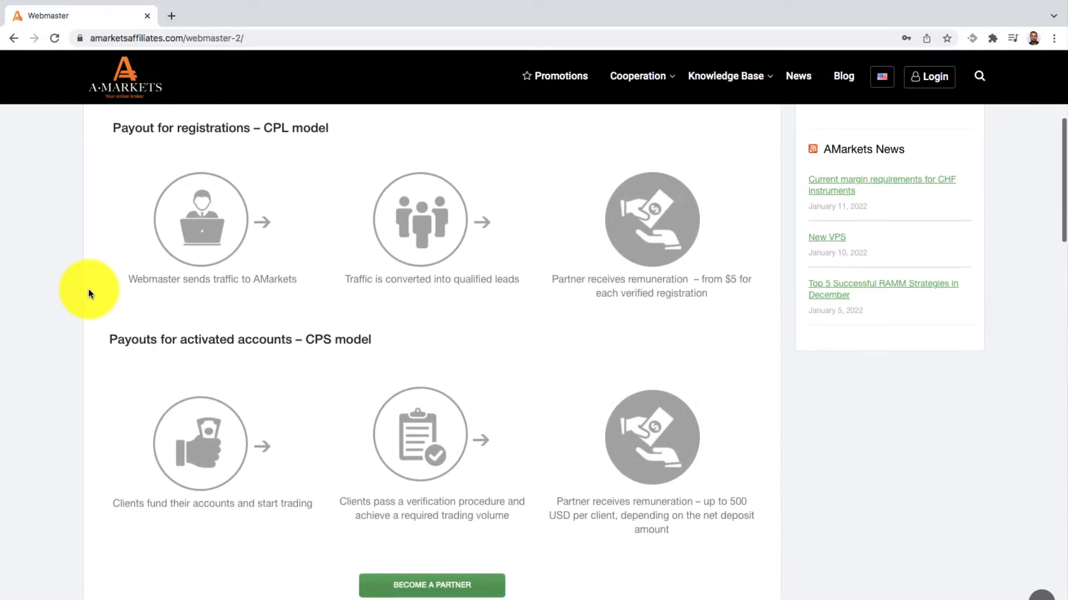
mouse_move(321, 305)
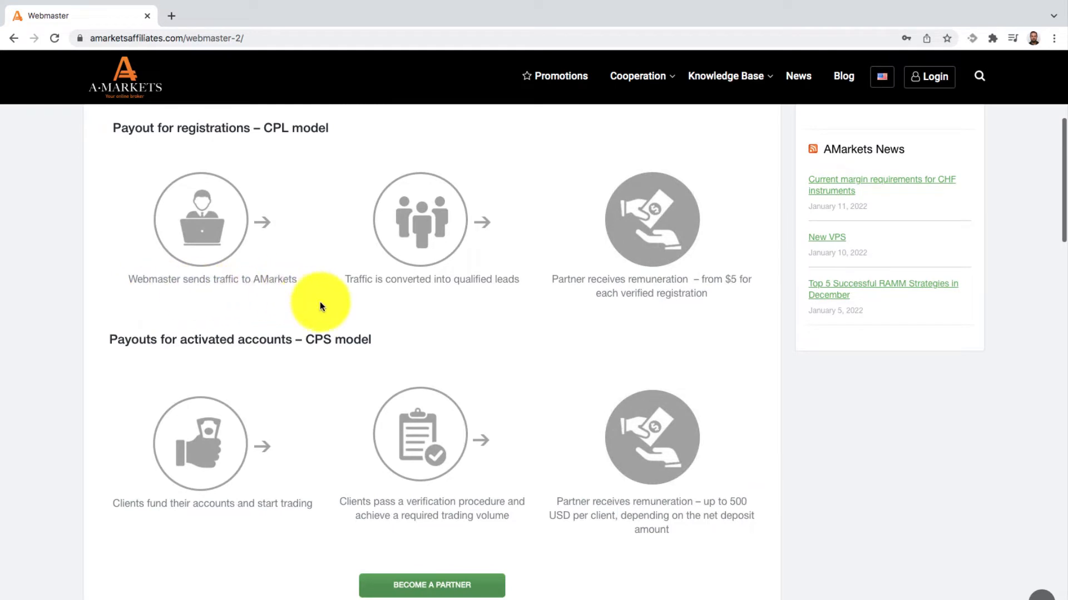
mouse_move(554, 325)
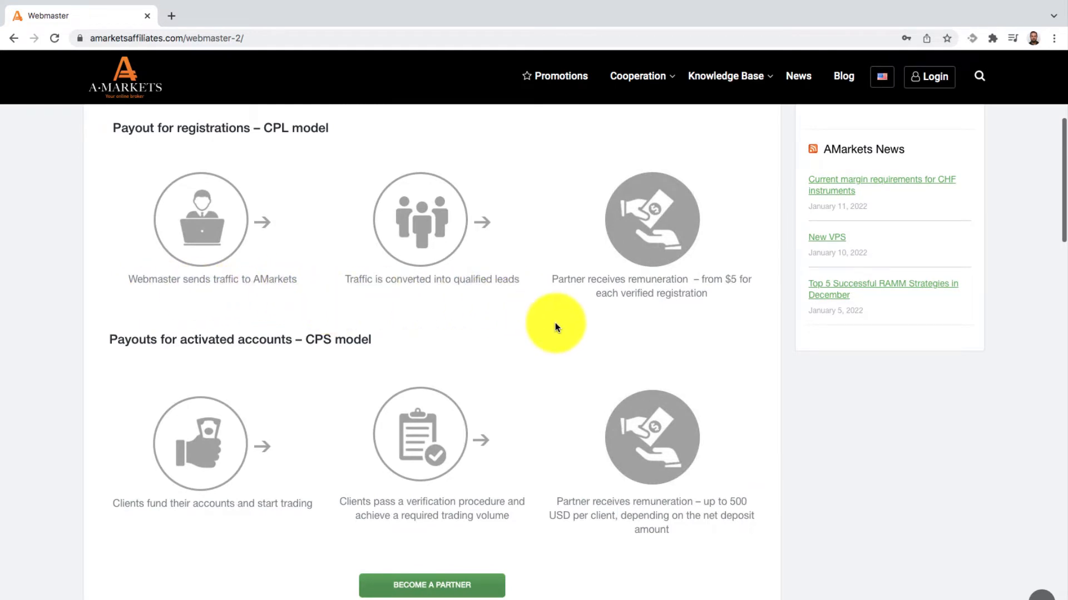
mouse_move(762, 320)
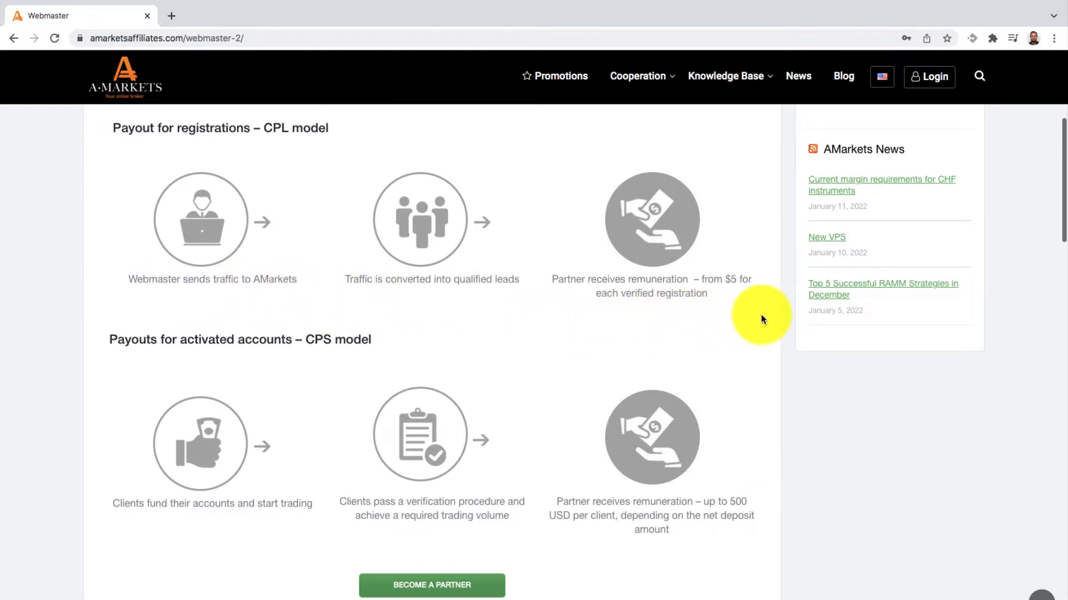
scroll("down", 3)
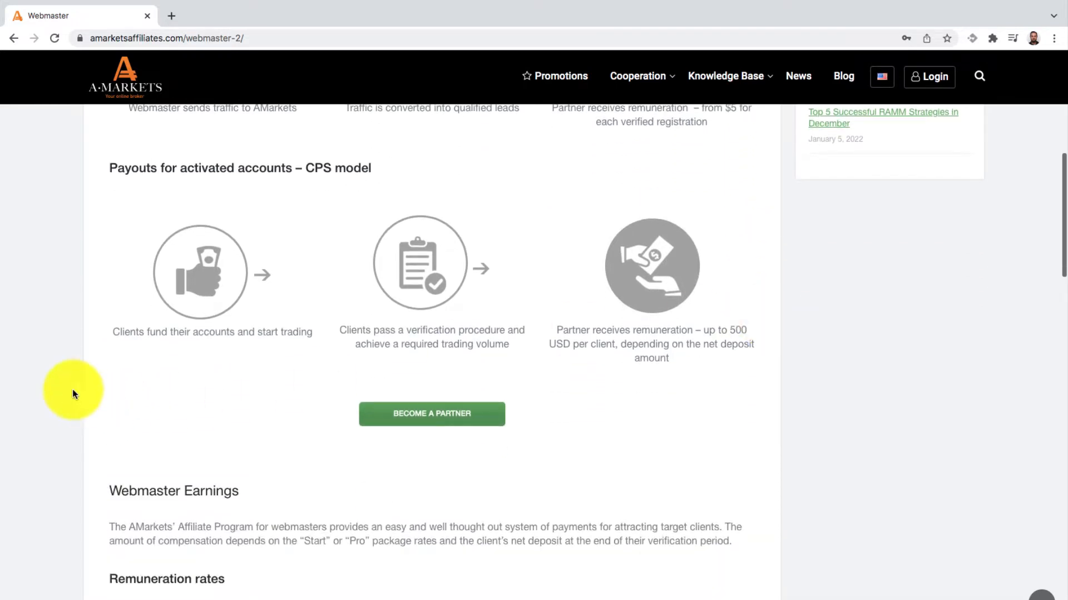
mouse_move(352, 383)
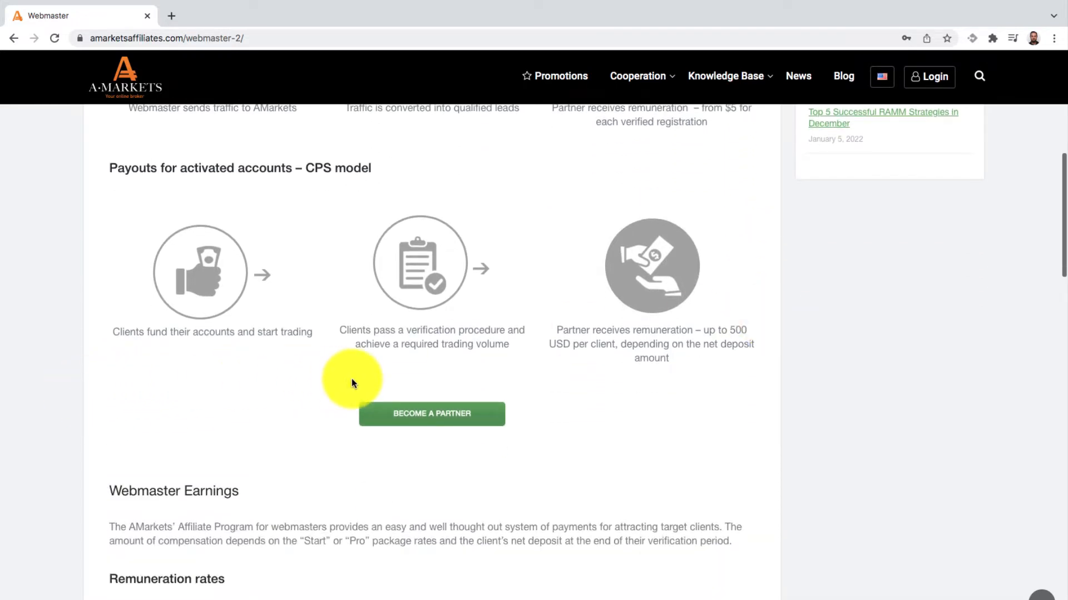
mouse_move(764, 379)
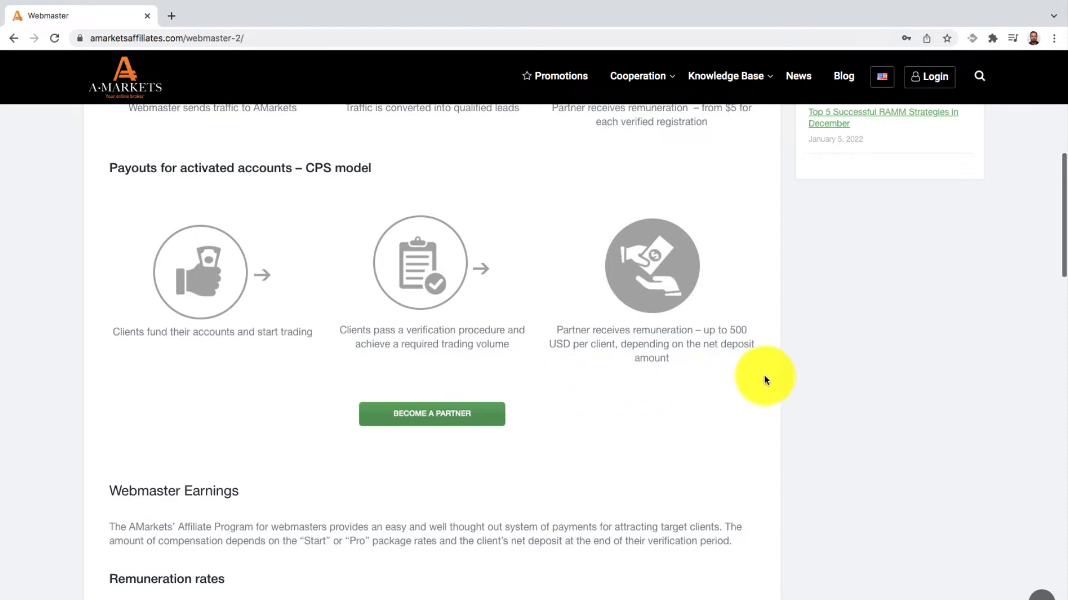
scroll("down", 3)
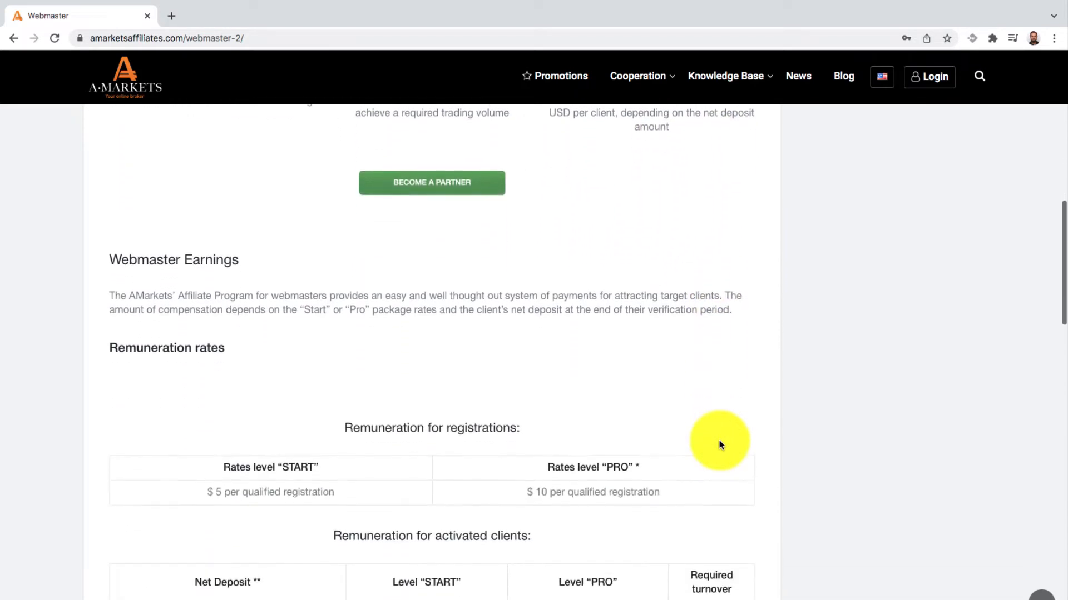
scroll("down", 3)
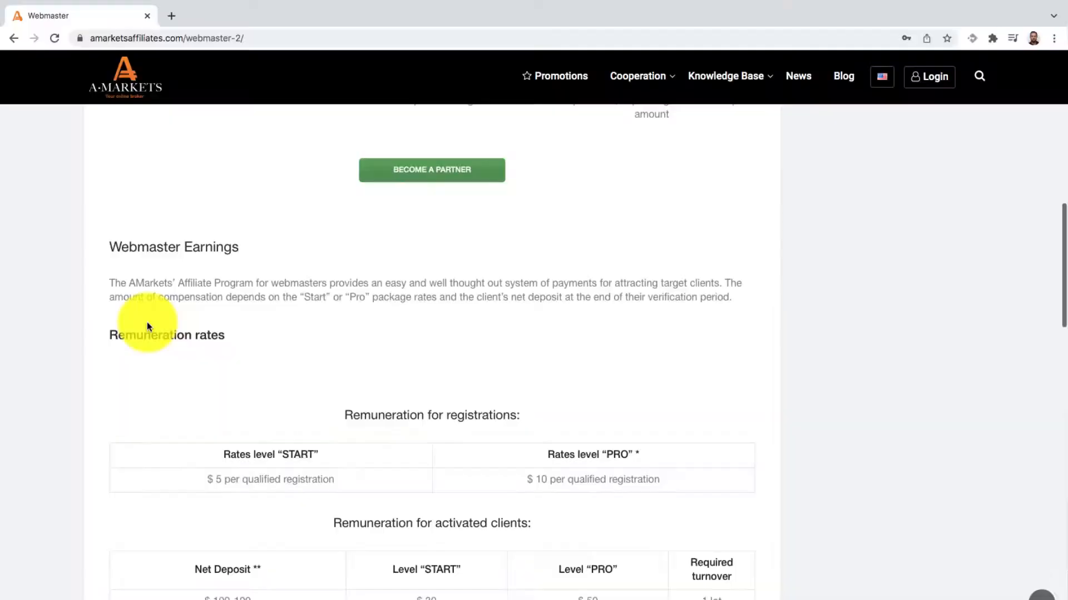
mouse_move(522, 331)
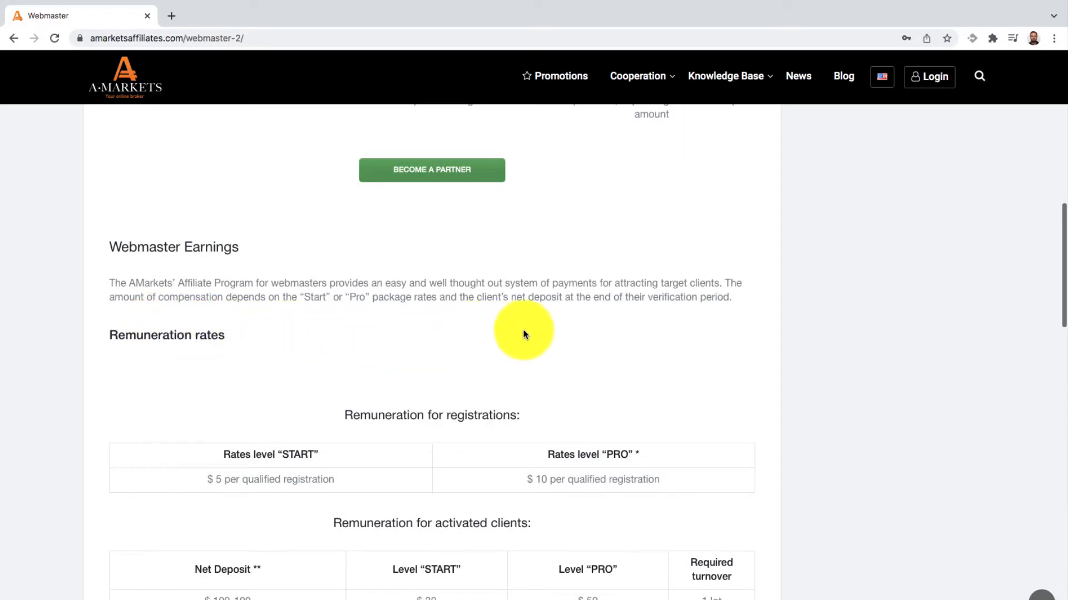
mouse_move(766, 280)
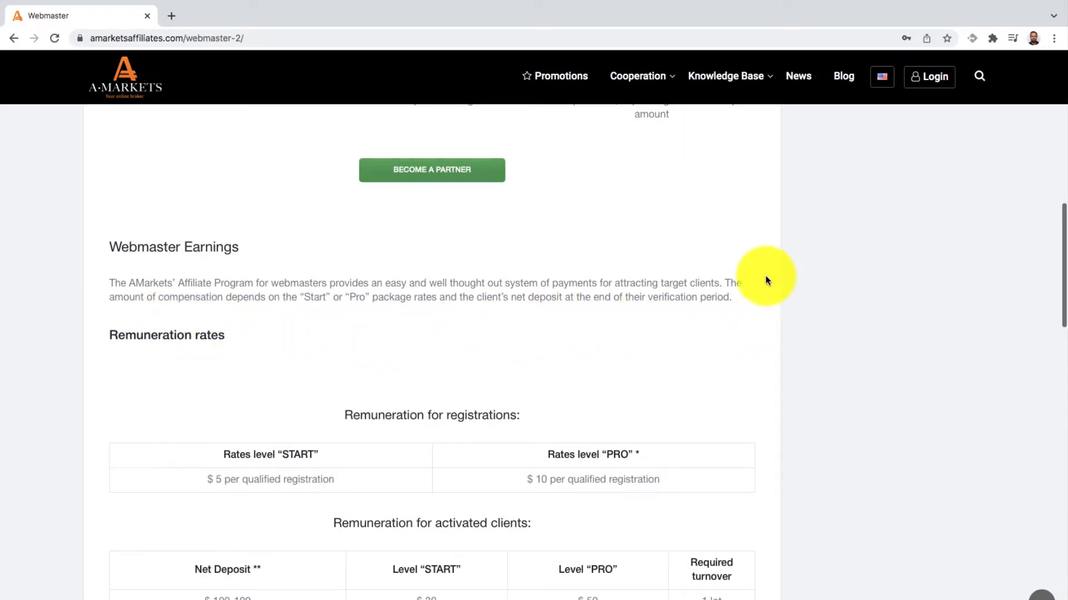
mouse_move(720, 368)
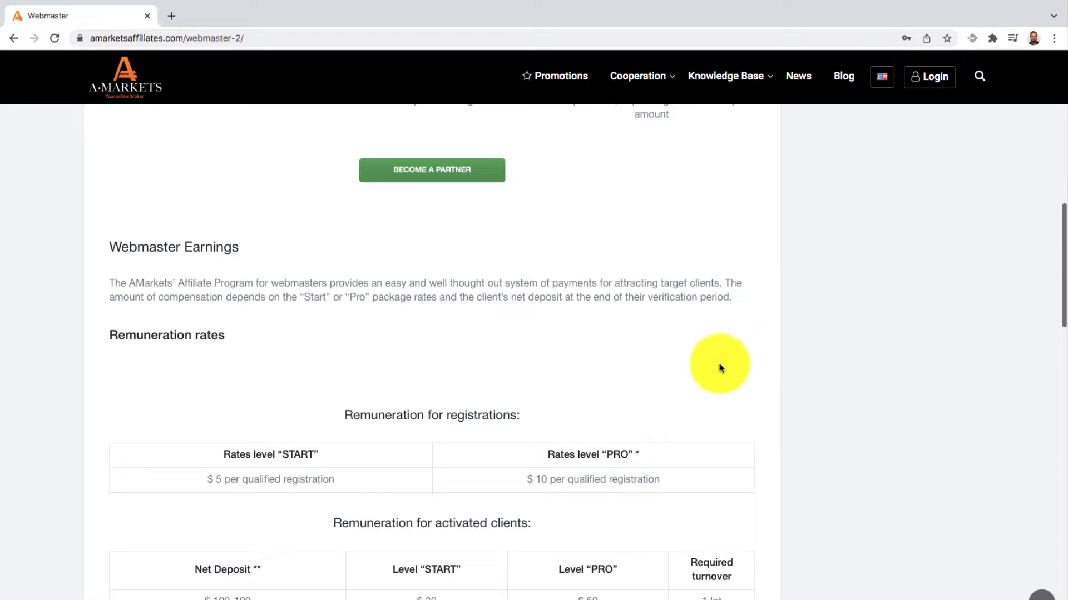
Scroll the Webmaster page down past the rate footnotes to the affiliate traffic terms with CPL rules
scroll("down", 3)
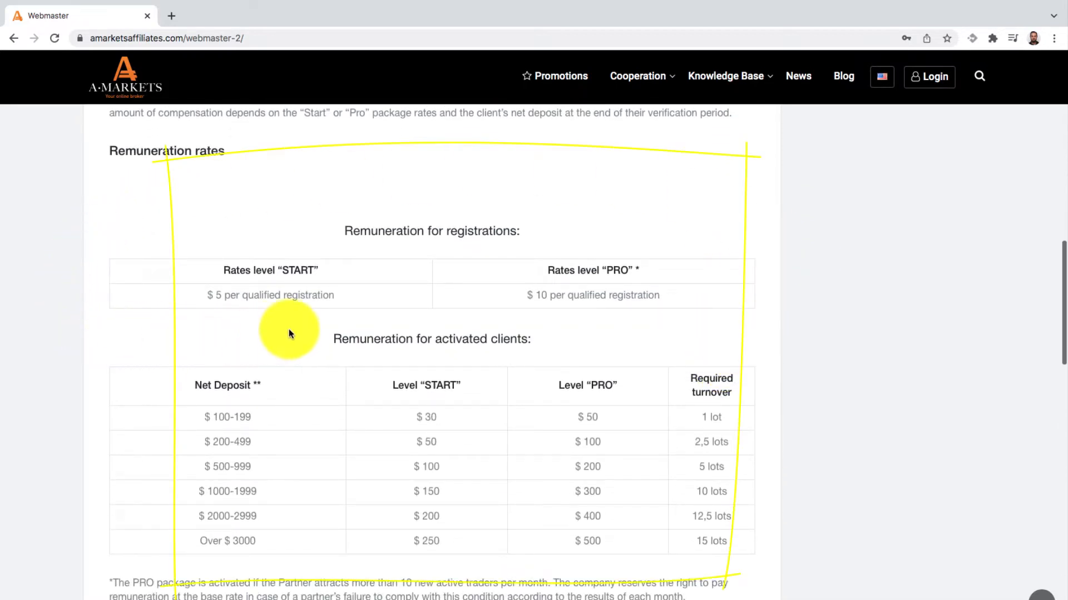
mouse_move(325, 170)
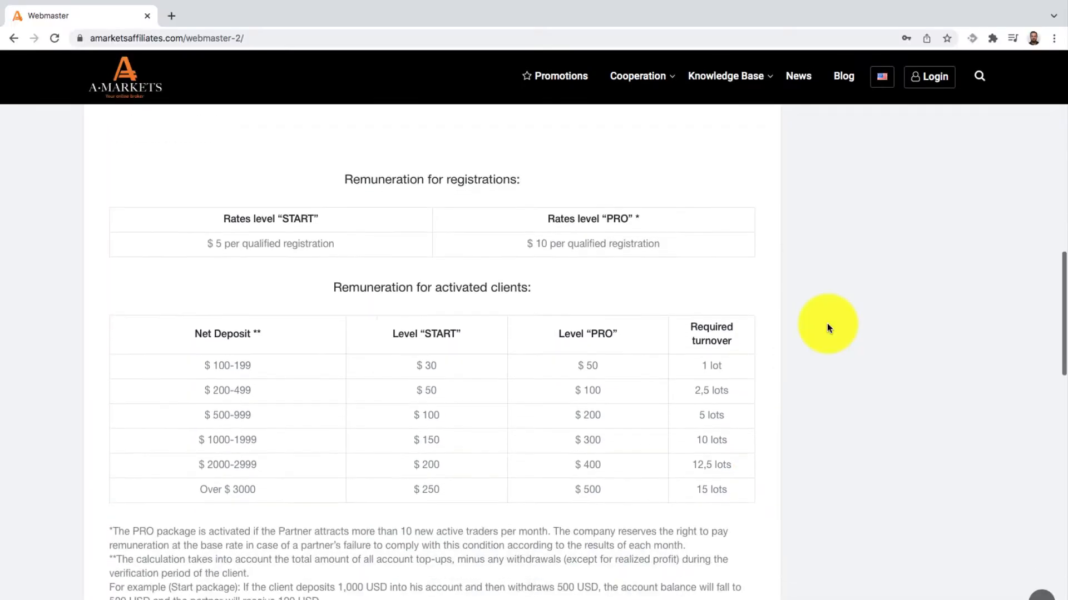
scroll("down", 3)
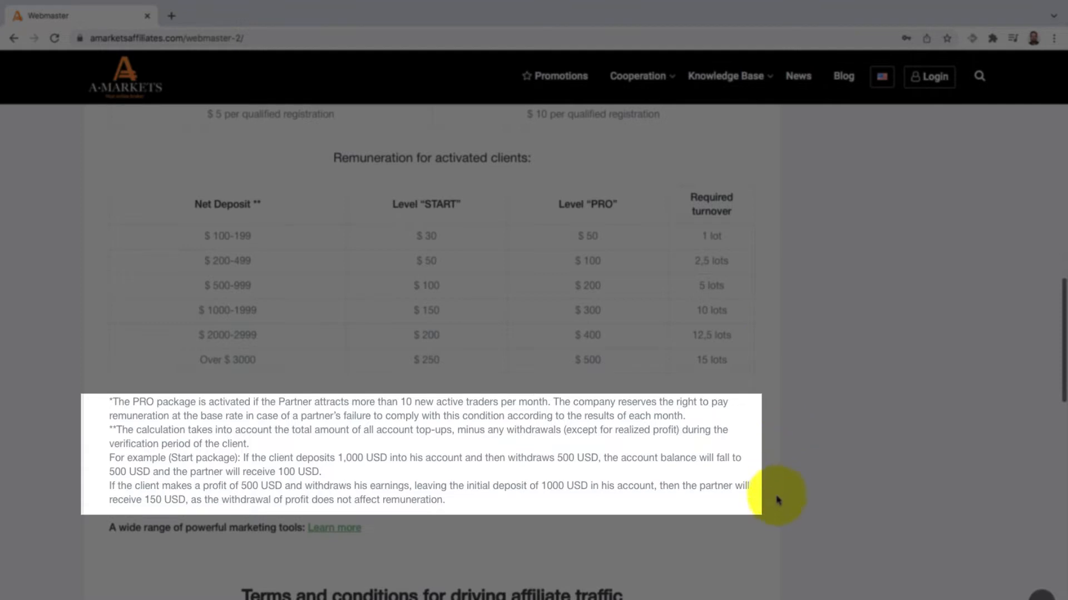
mouse_move(776, 514)
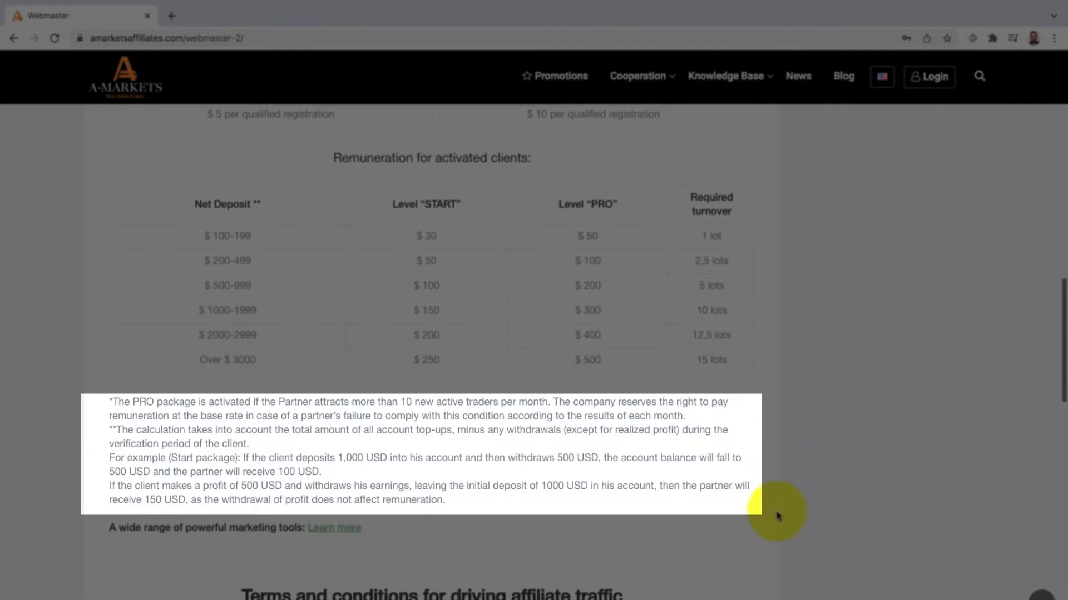
scroll("down", 3)
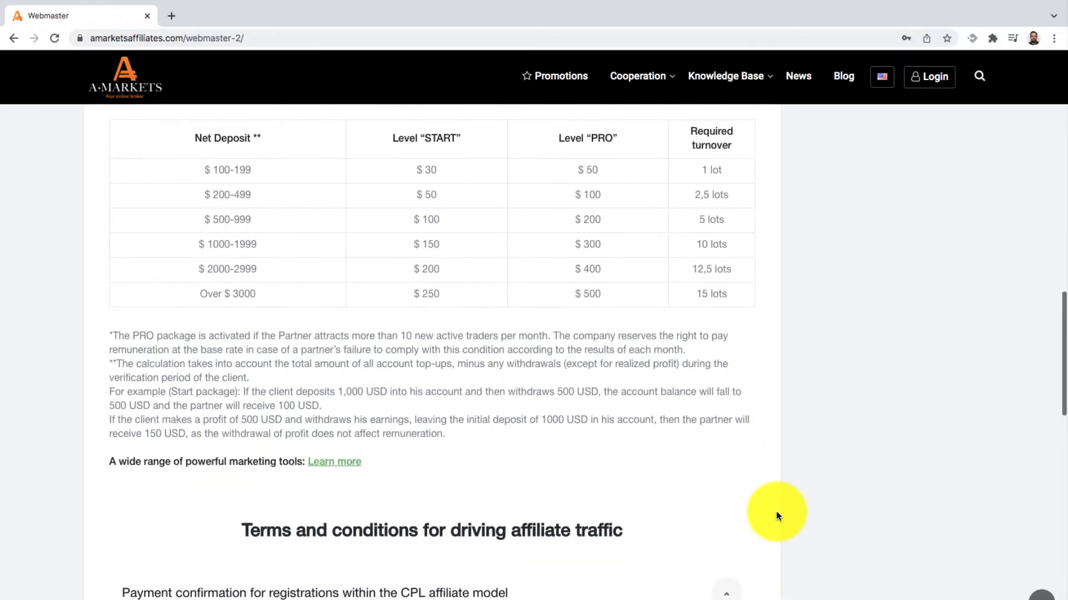
scroll("down", 3)
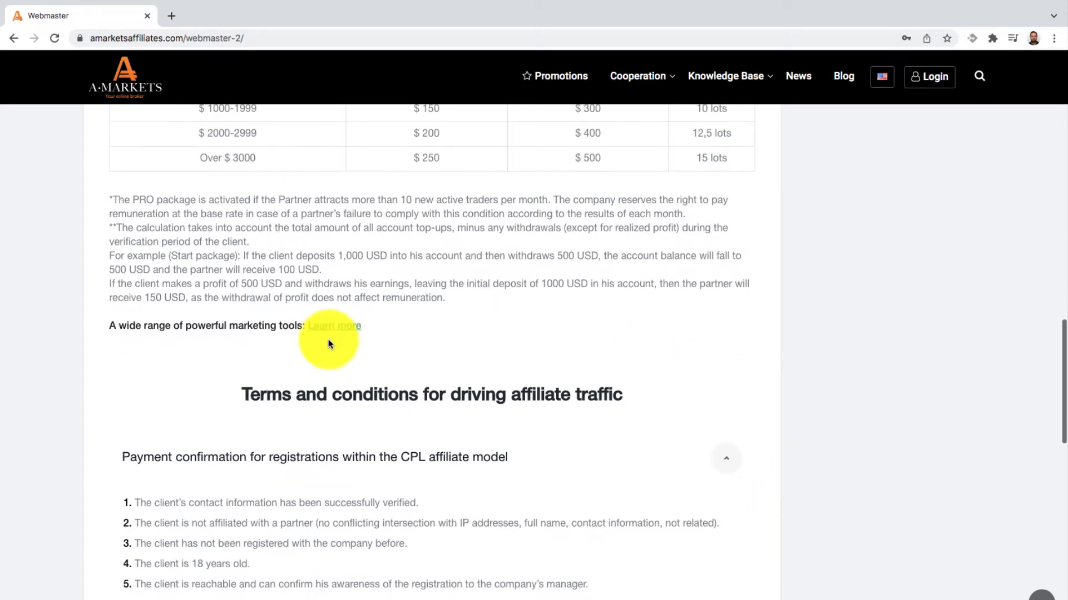
mouse_move(340, 333)
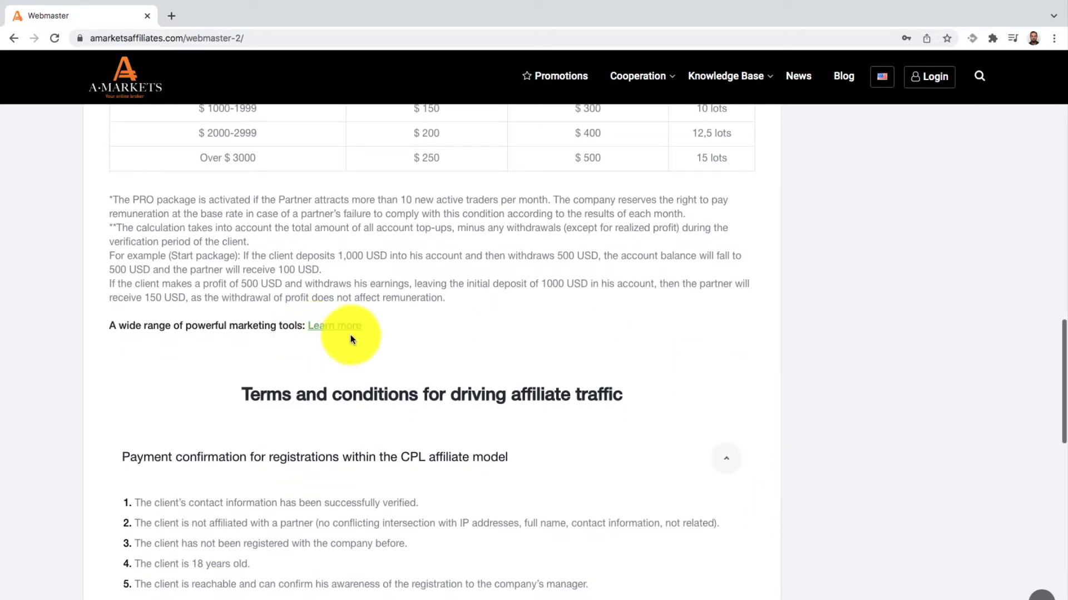
scroll("down", 3)
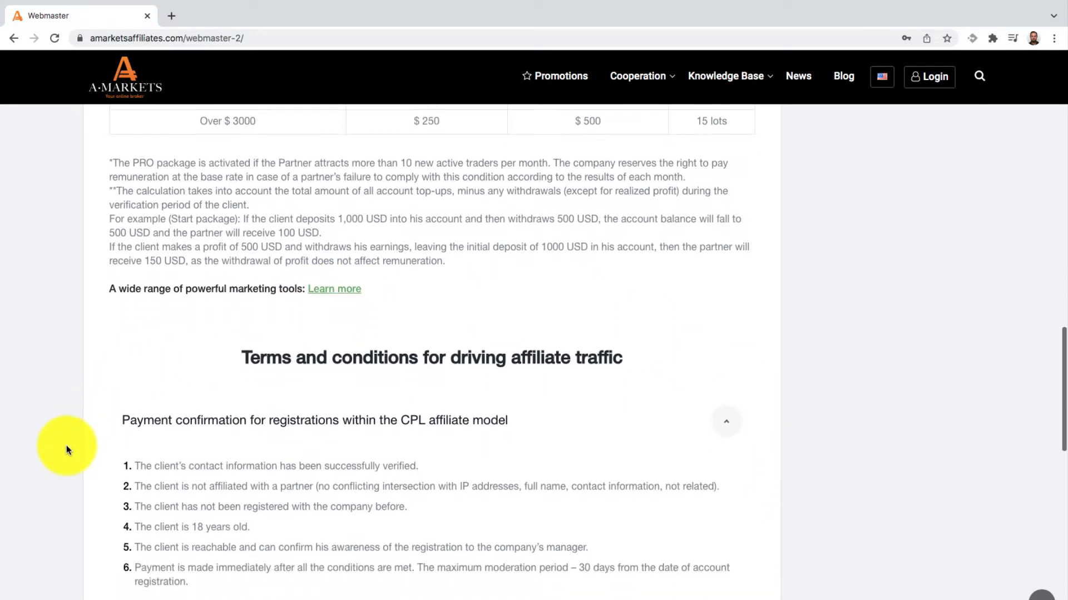
Scroll through the CPS payment confirmation rules and expand the Country restrictions accordion
scroll("down", 3)
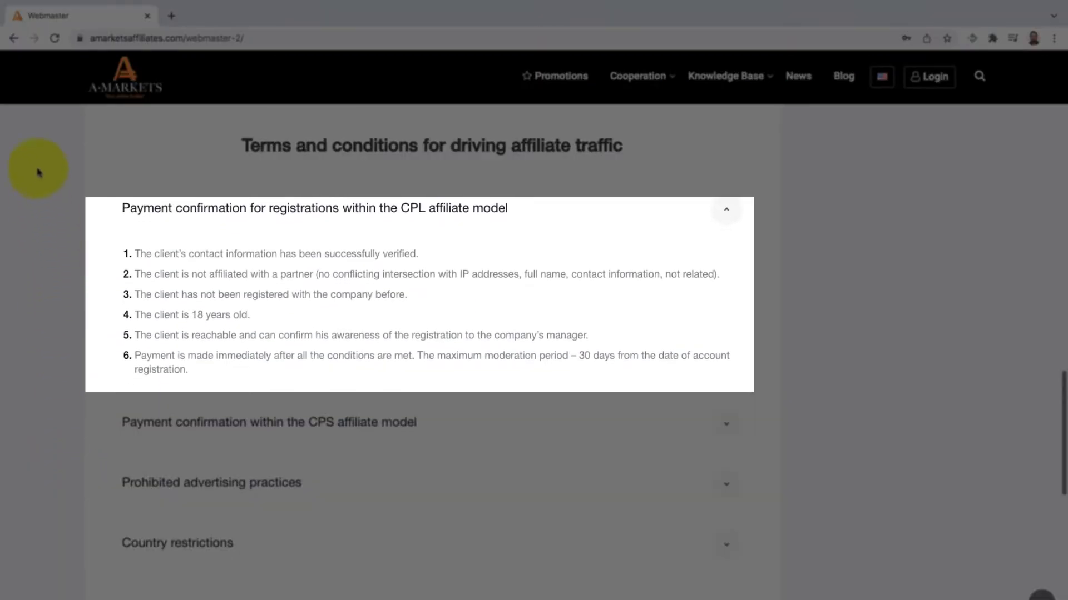
mouse_move(62, 316)
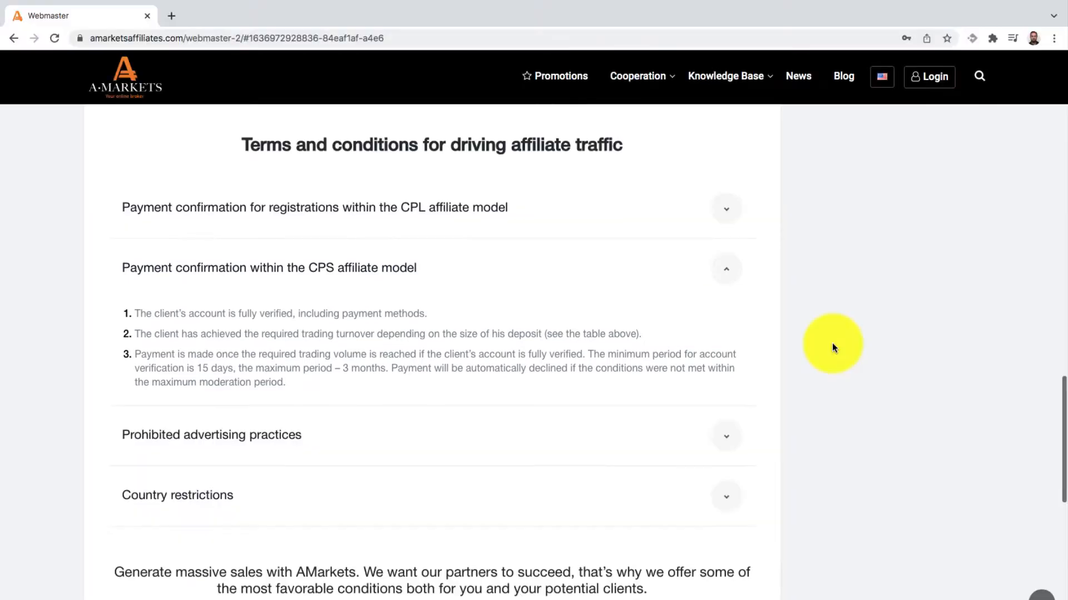
scroll("down", 3)
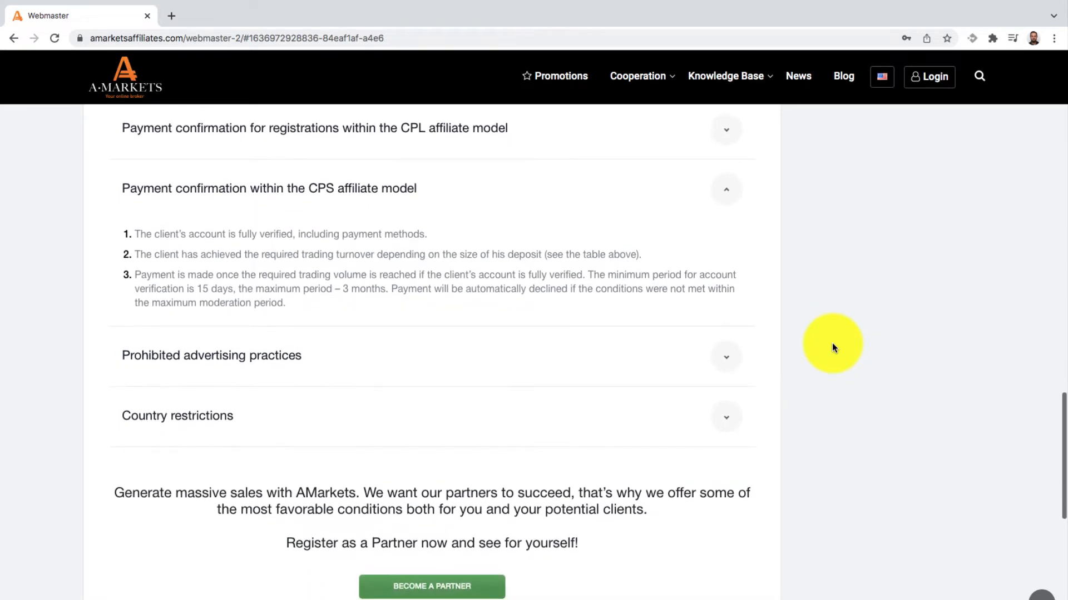
left_click(726, 356)
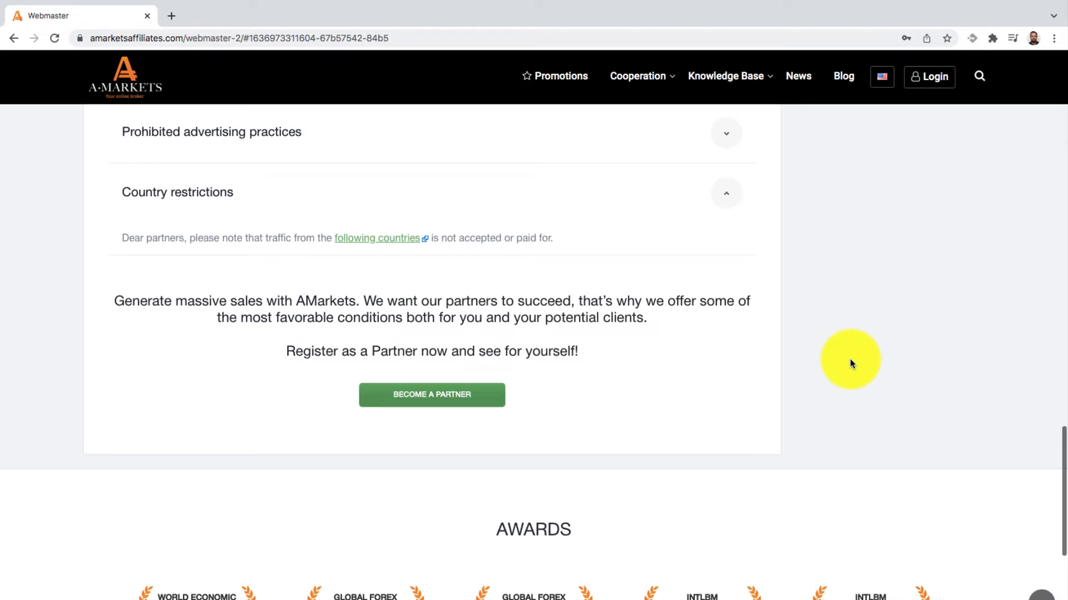
mouse_move(198, 427)
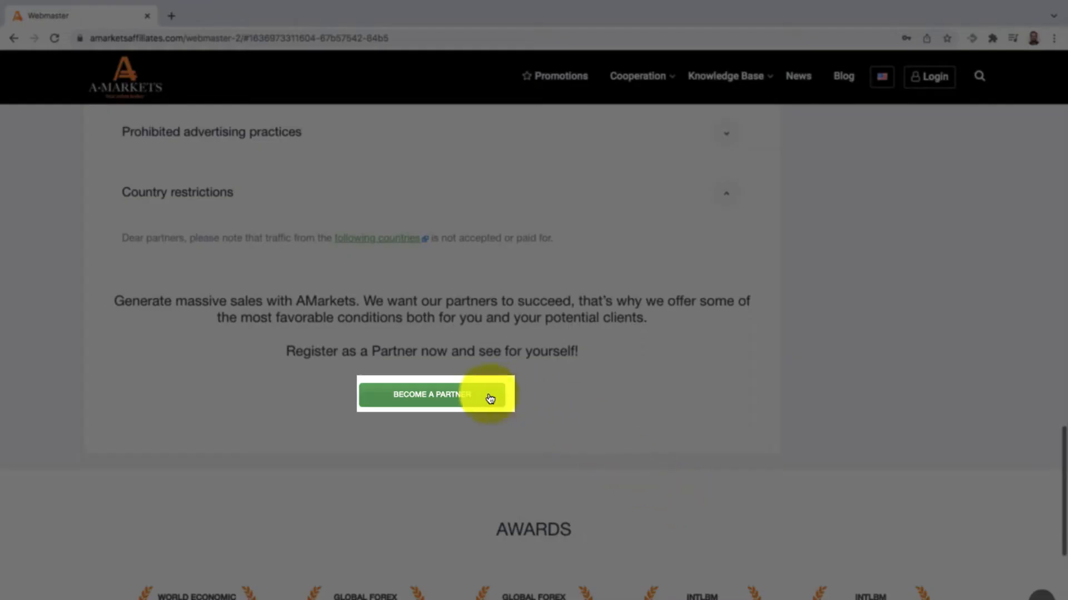
Start partner registration via Become a Partner, enter the name and choose South Africa as residence
left_click(432, 394)
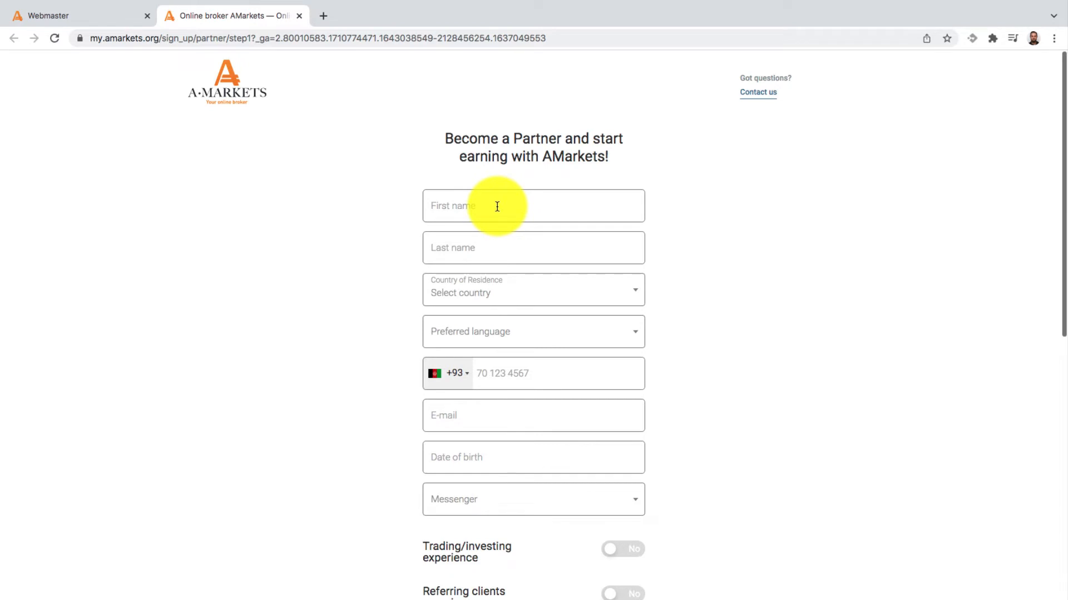
type("Ja")
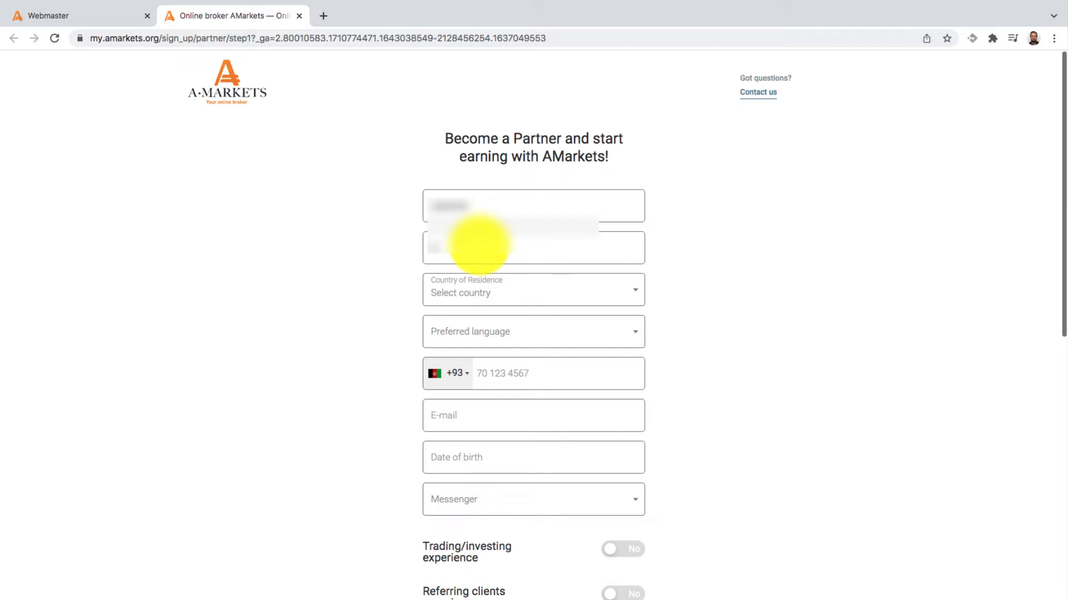
mouse_move(504, 293)
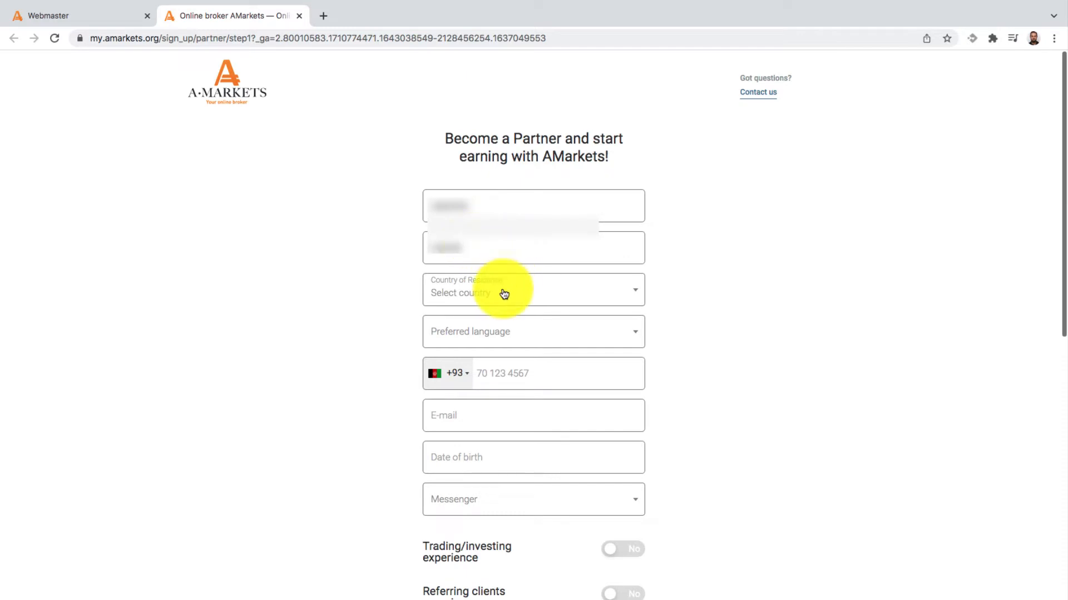
type("so")
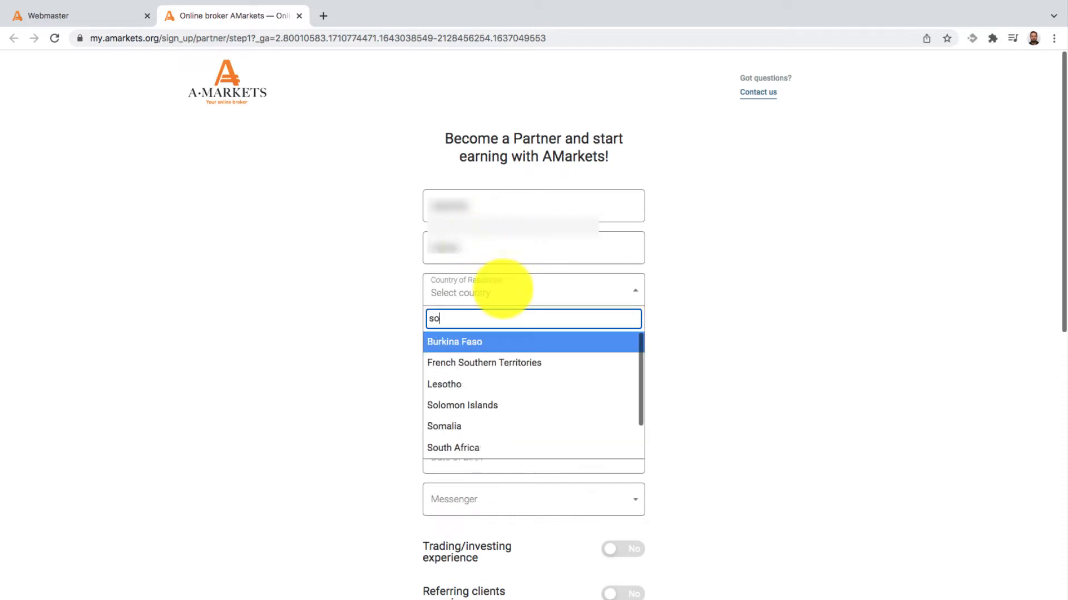
type("ut")
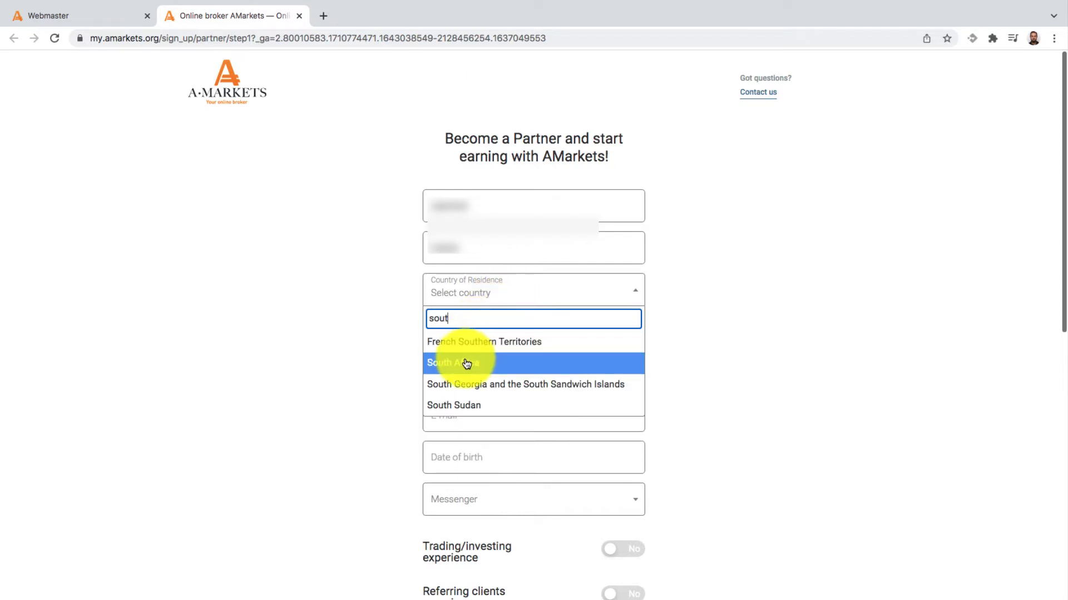
left_click(453, 363)
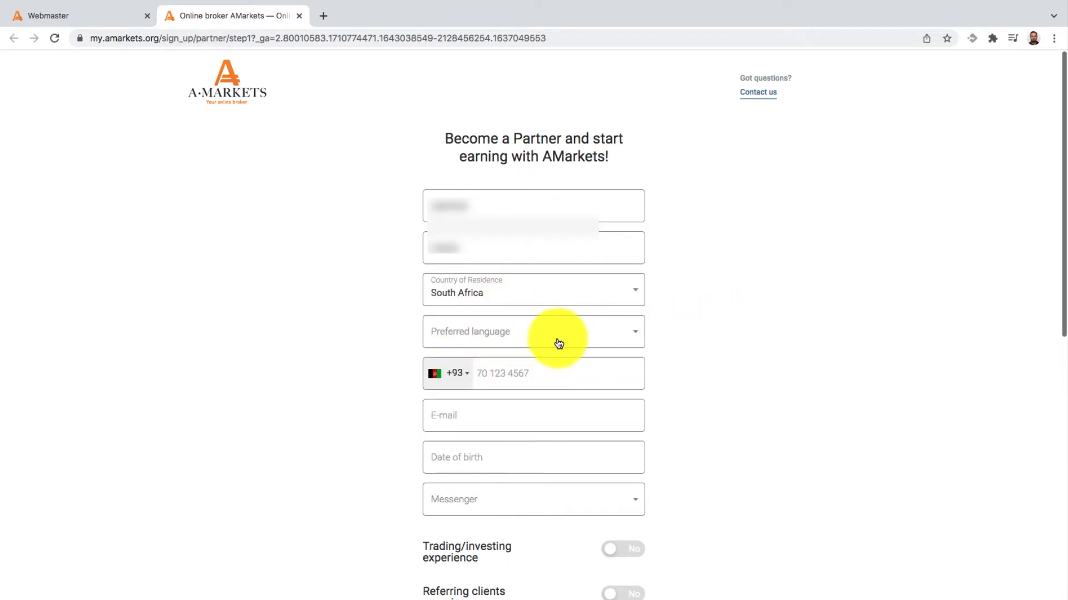
Set English as preferred language, enter phone number 345678 and move to the e-mail field
left_click(533, 331)
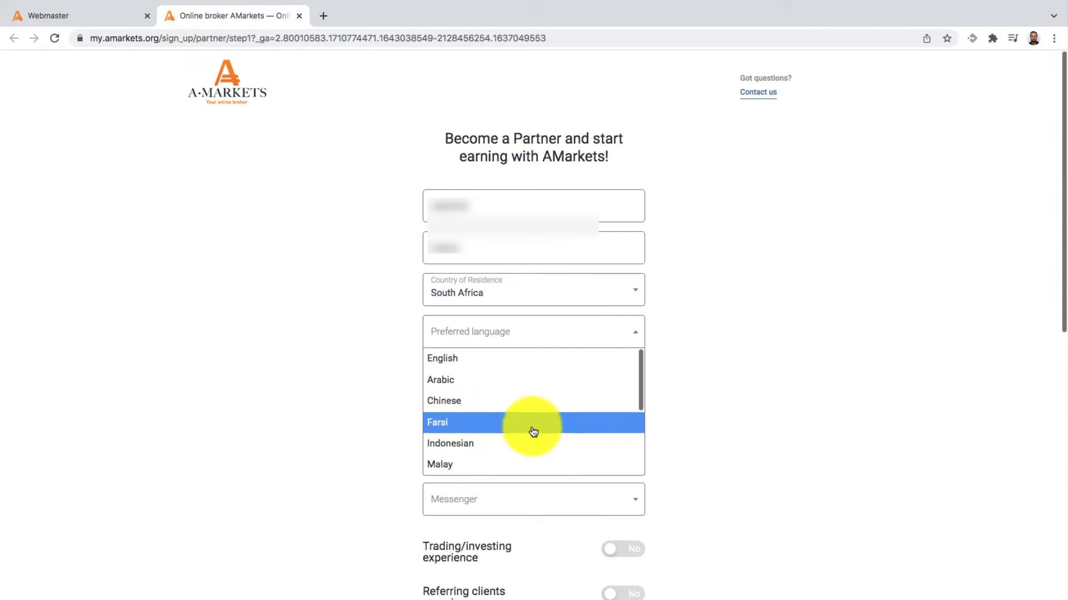
scroll("down", 3)
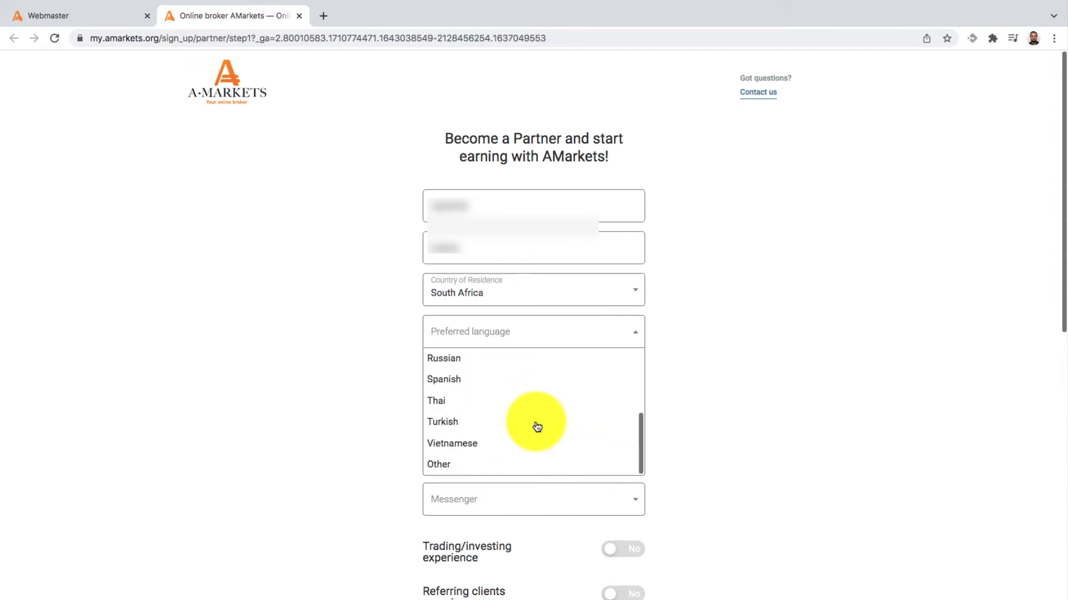
scroll("up", 3)
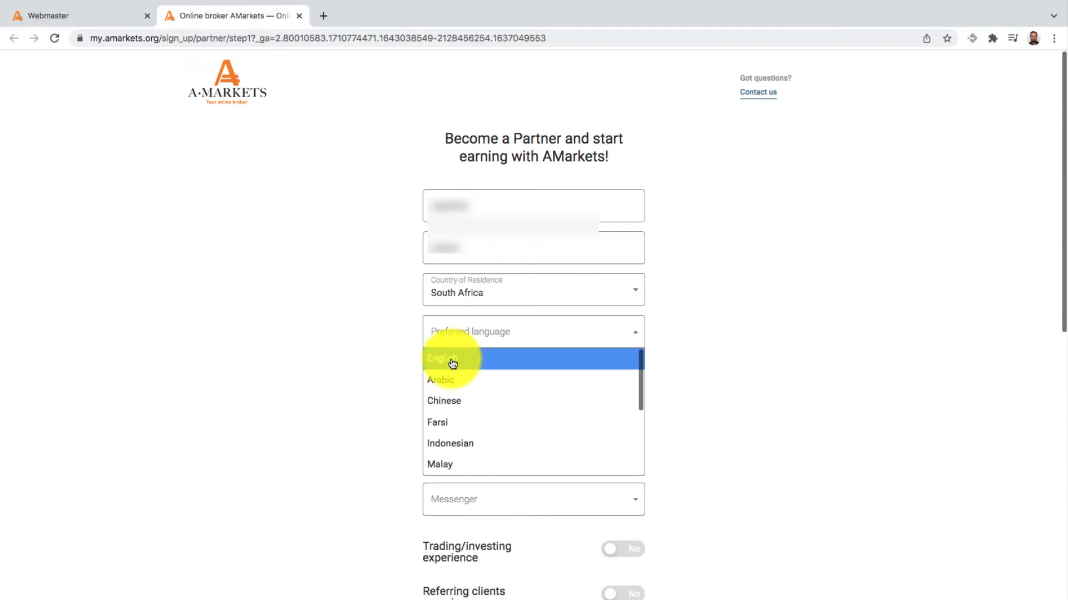
left_click(439, 359)
type("12")
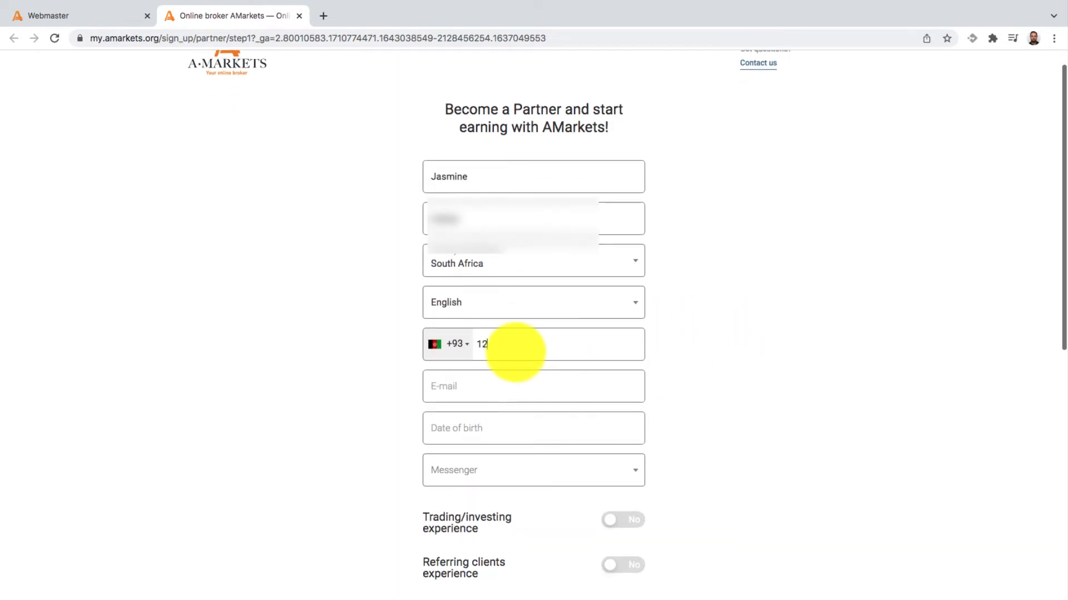
type("345678")
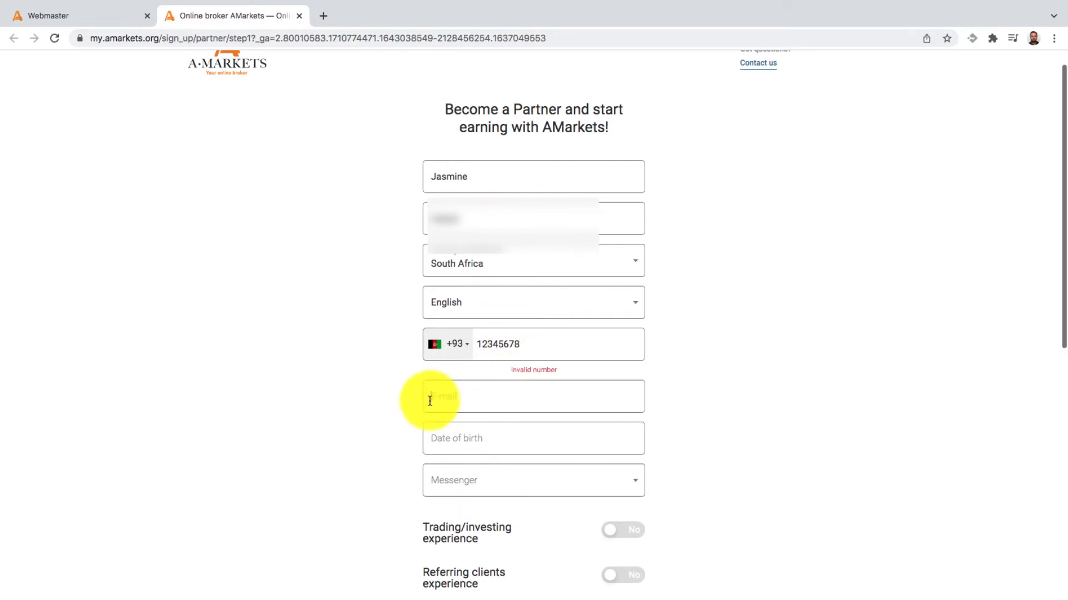
left_click(533, 397)
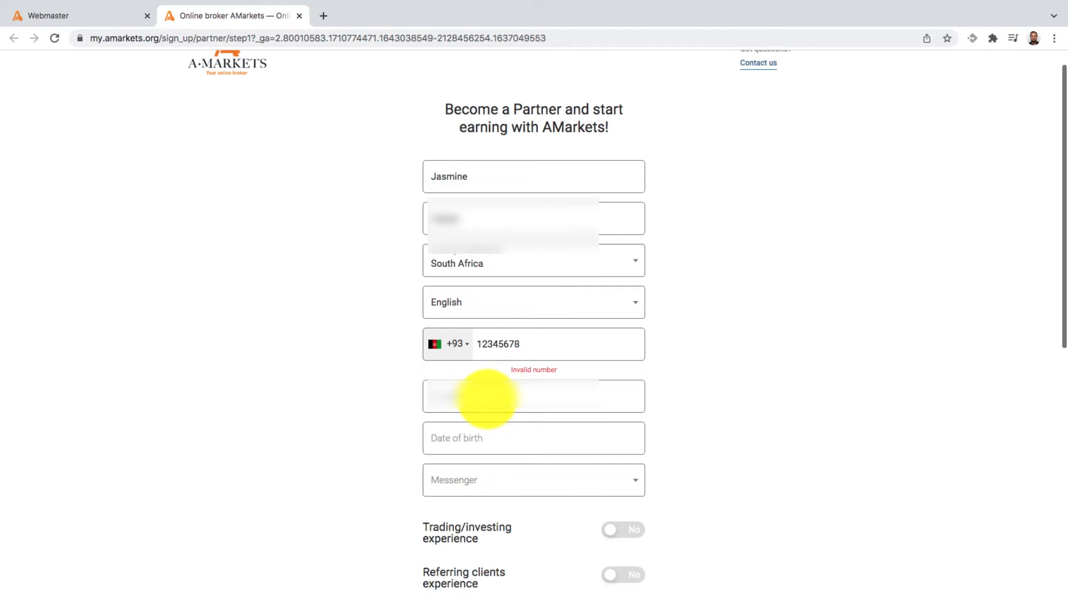
Scroll down the form and switch Trading/investing experience to Yes, revealing the company name field
scroll("down", 3)
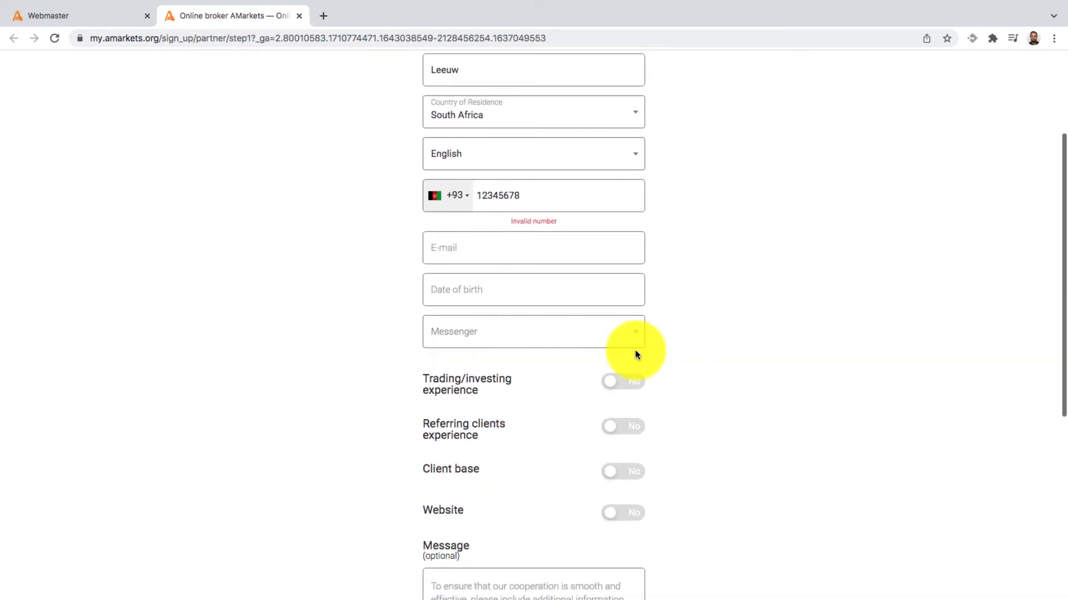
scroll("down", 3)
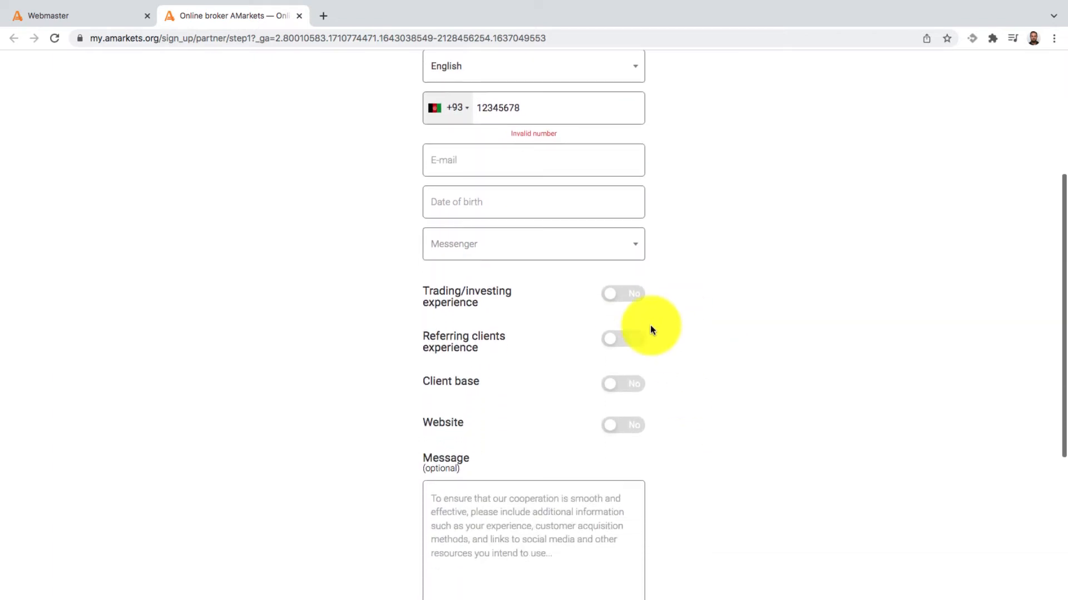
scroll("down", 3)
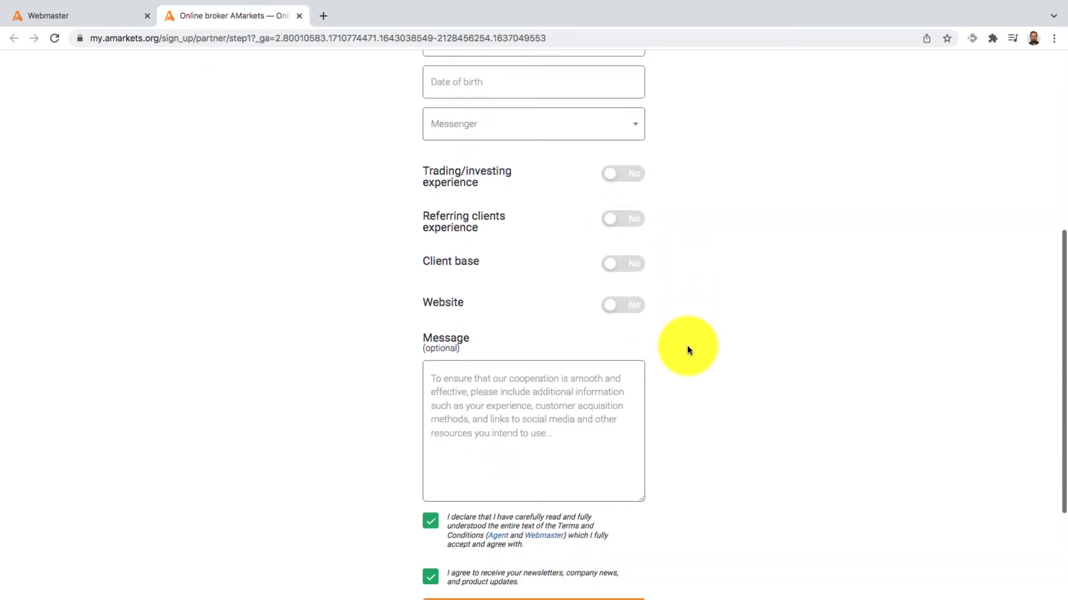
scroll("down", 3)
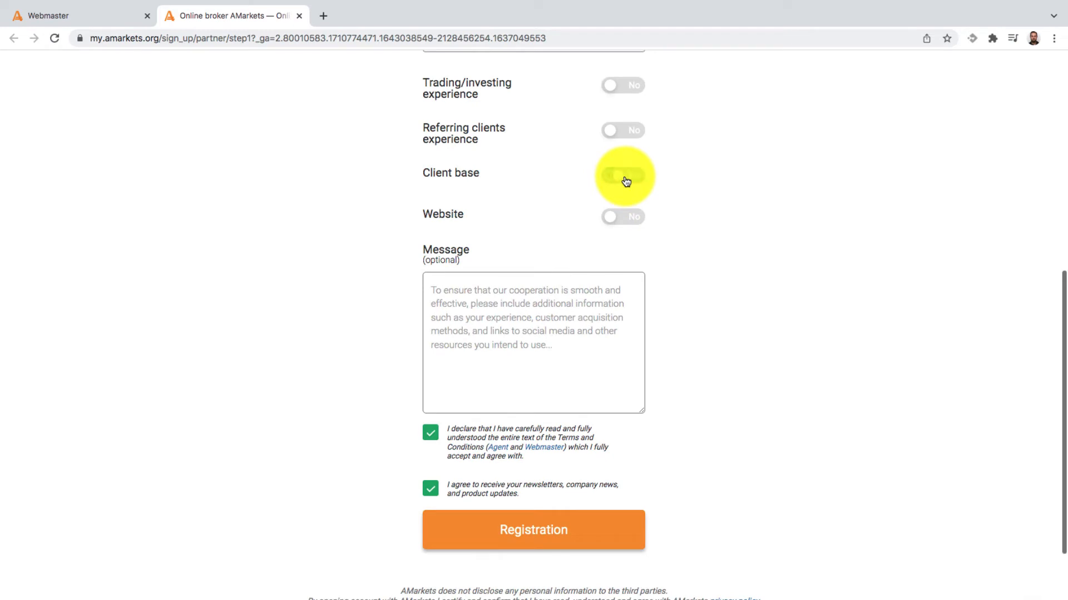
mouse_move(733, 194)
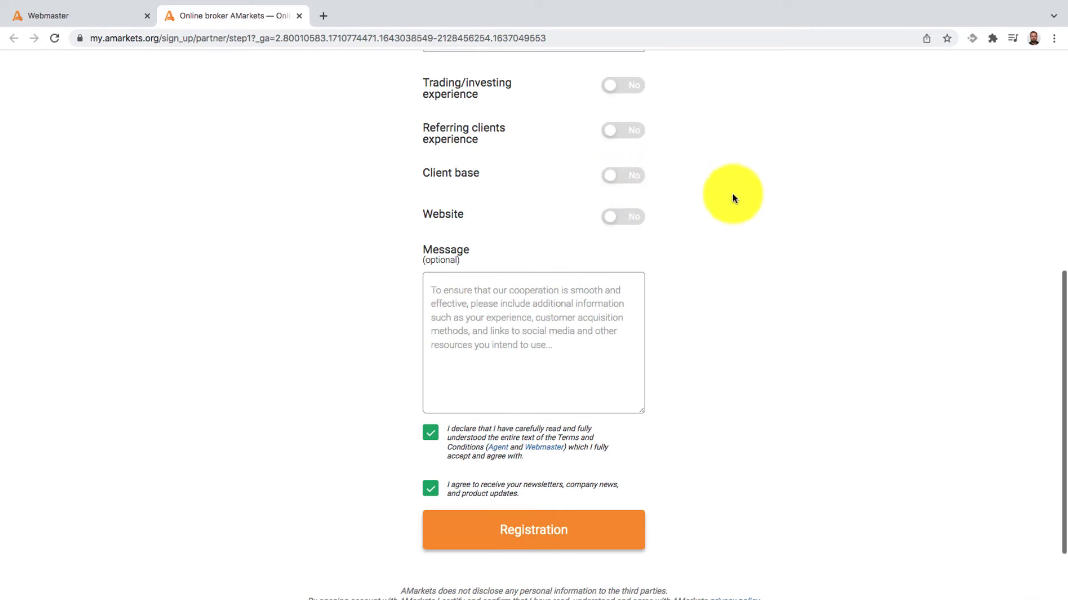
left_click(621, 85)
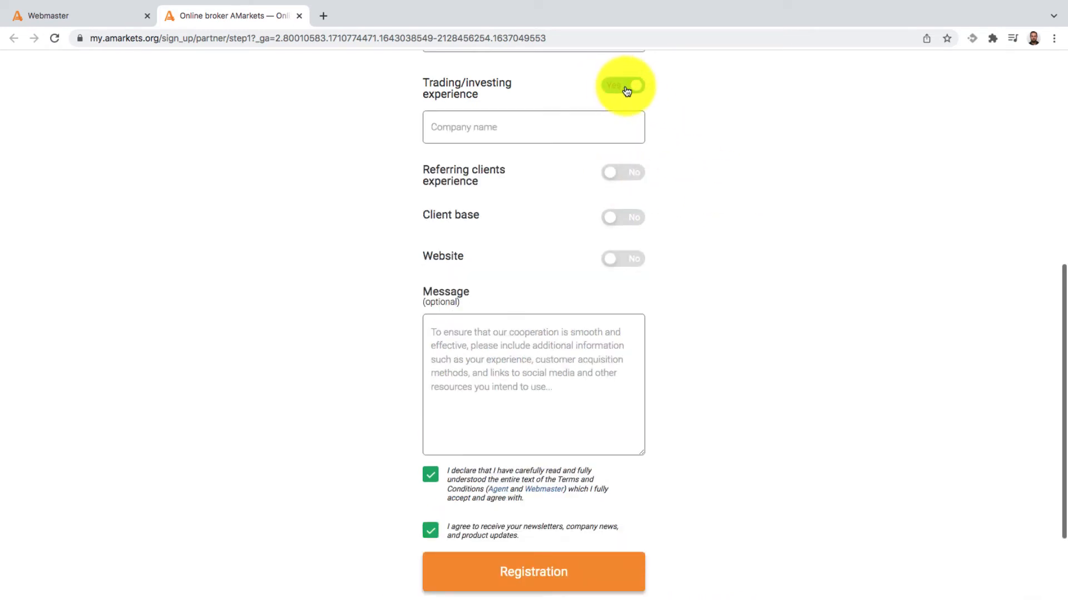
scroll("down", 3)
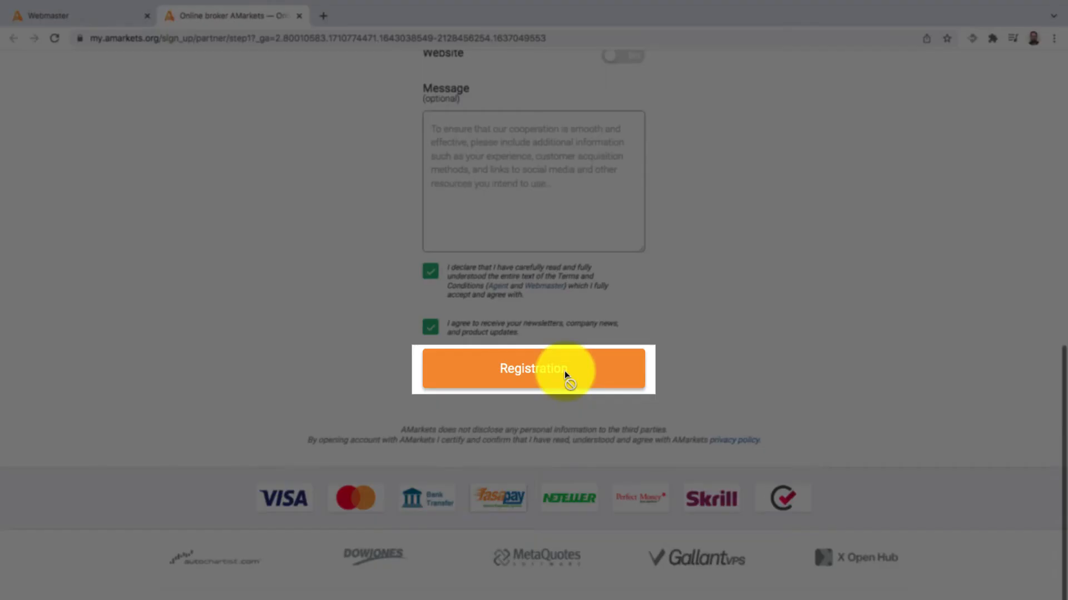
mouse_move(623, 409)
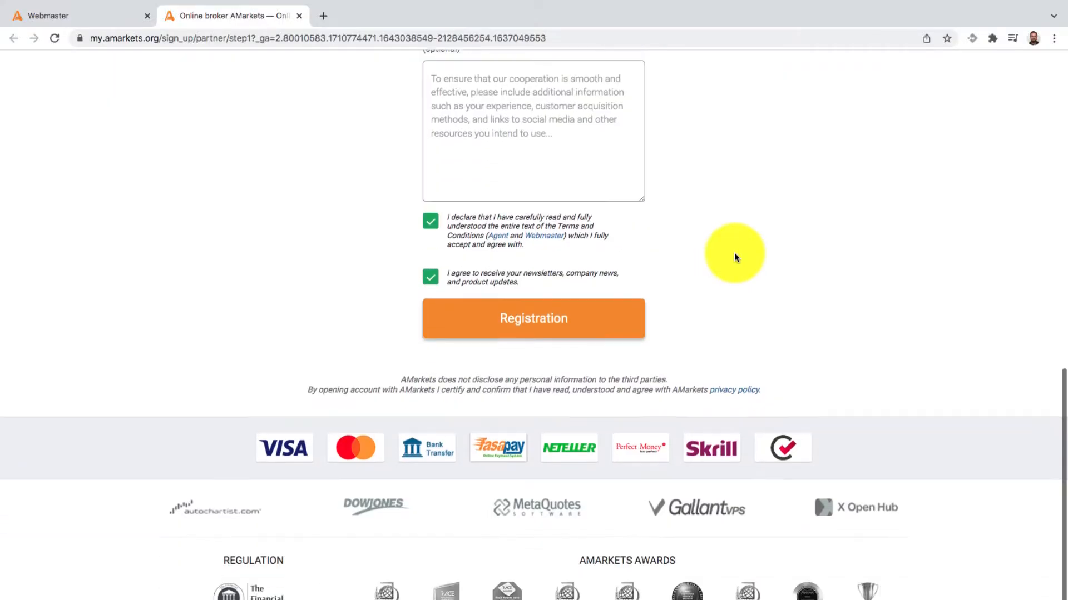
Submit the partner registration form with both agreement checkboxes ticked
scroll("down", 3)
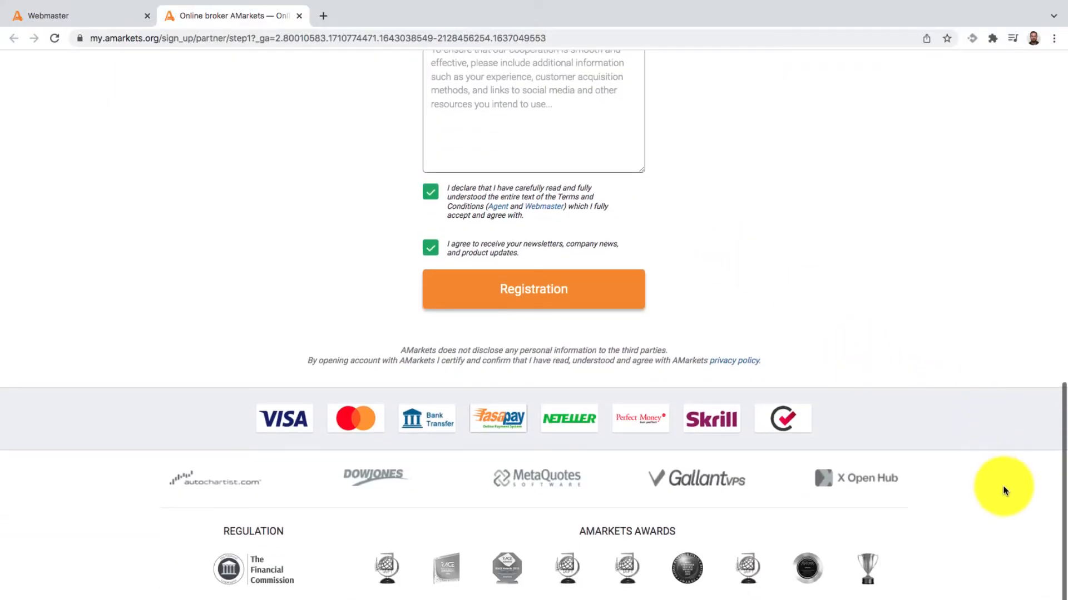
left_click(534, 289)
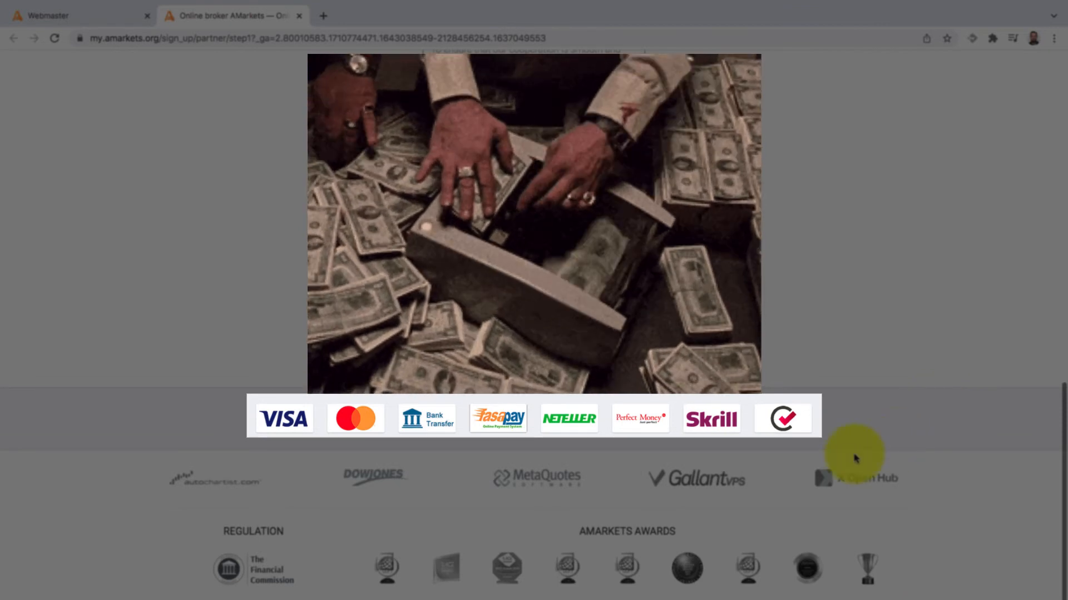
mouse_move(215, 450)
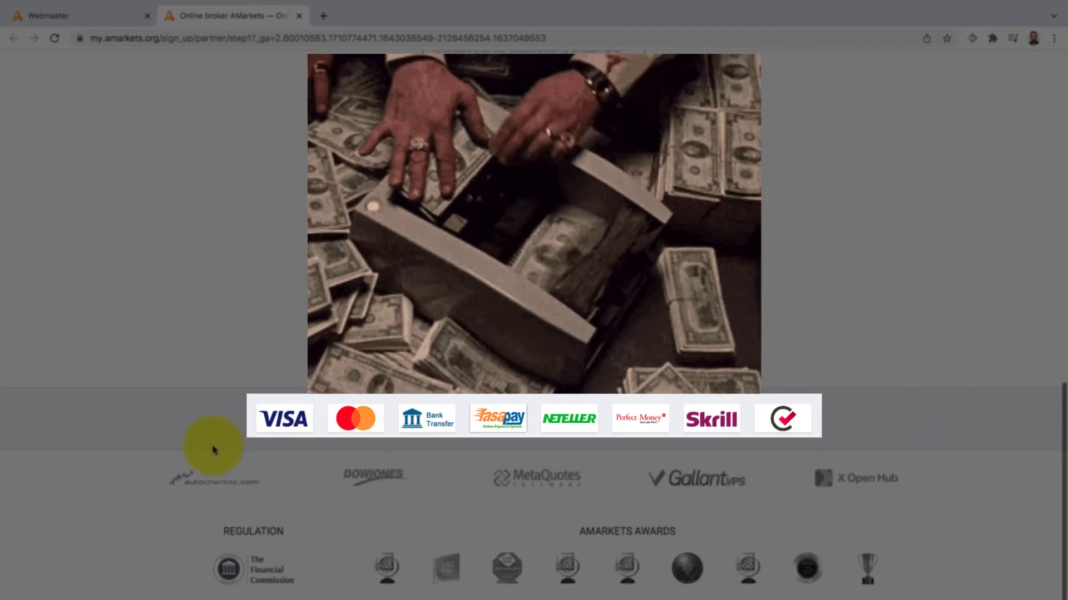
scroll("up", 3)
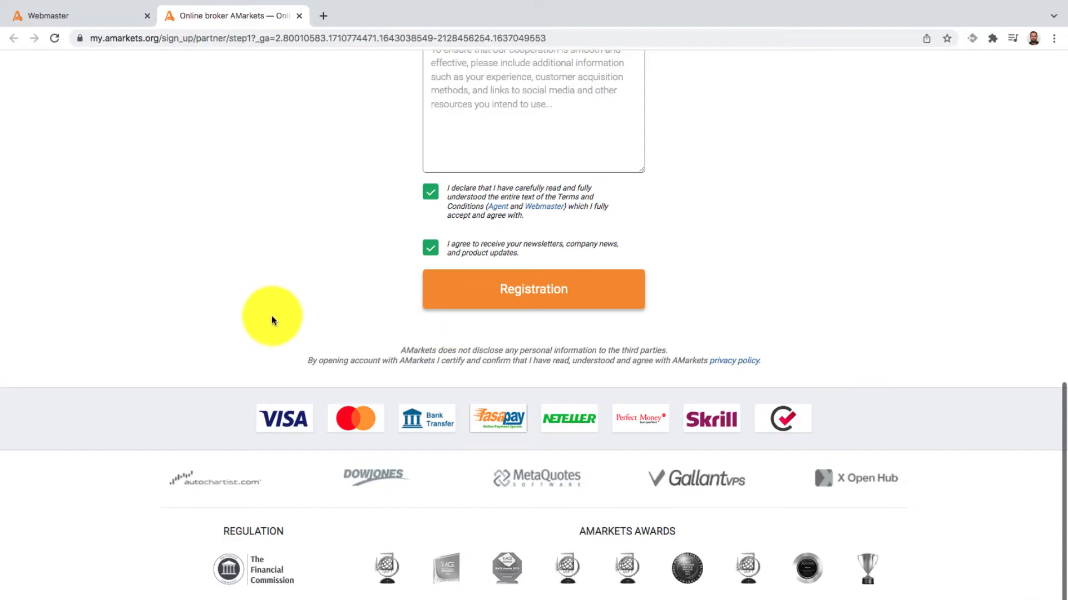
left_click(533, 288)
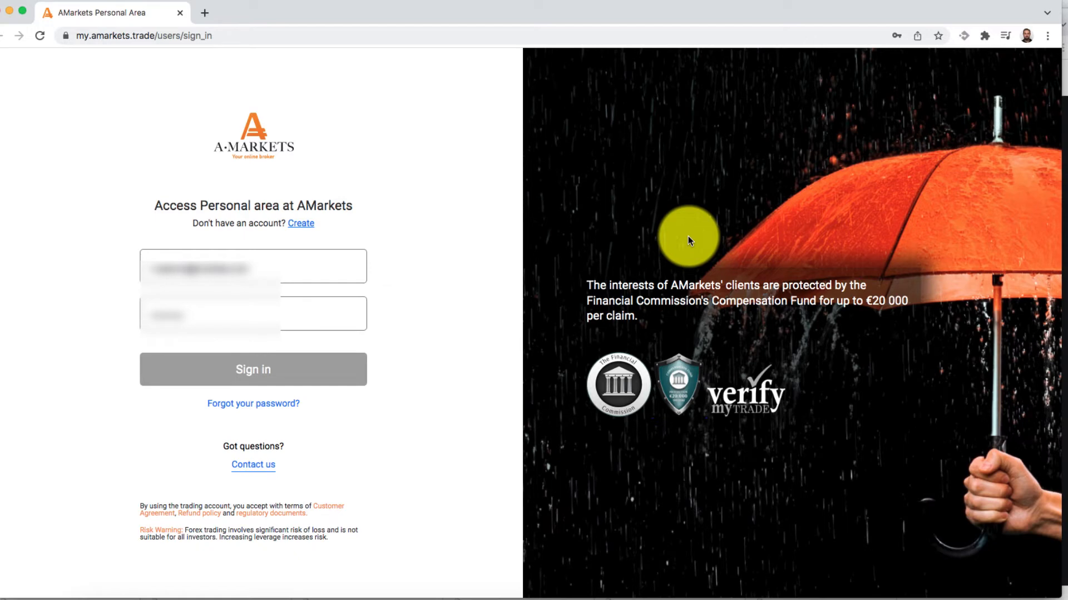
mouse_move(528, 85)
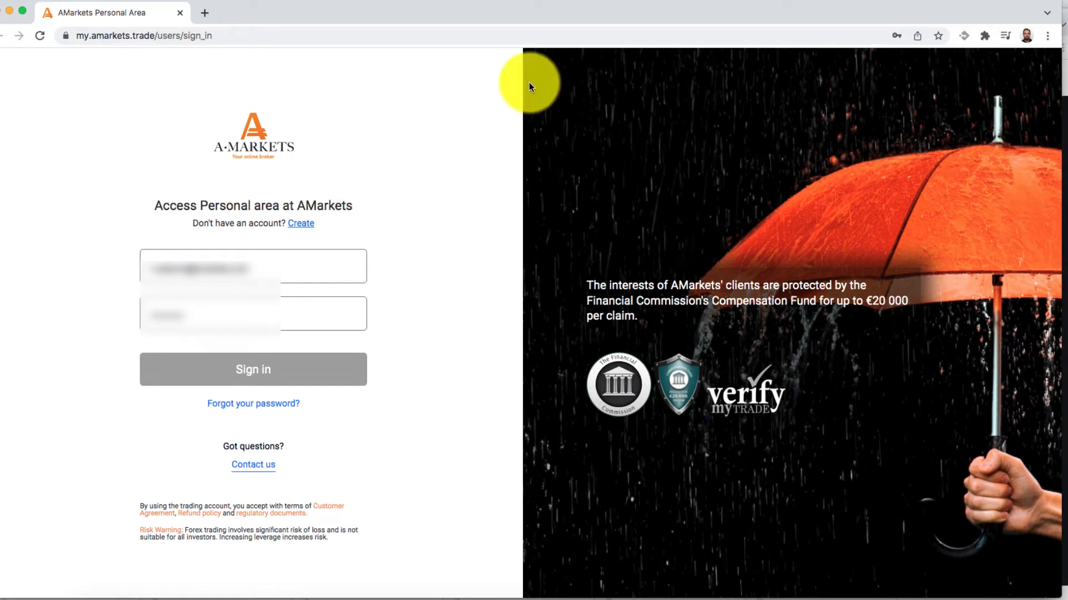
mouse_move(20, 13)
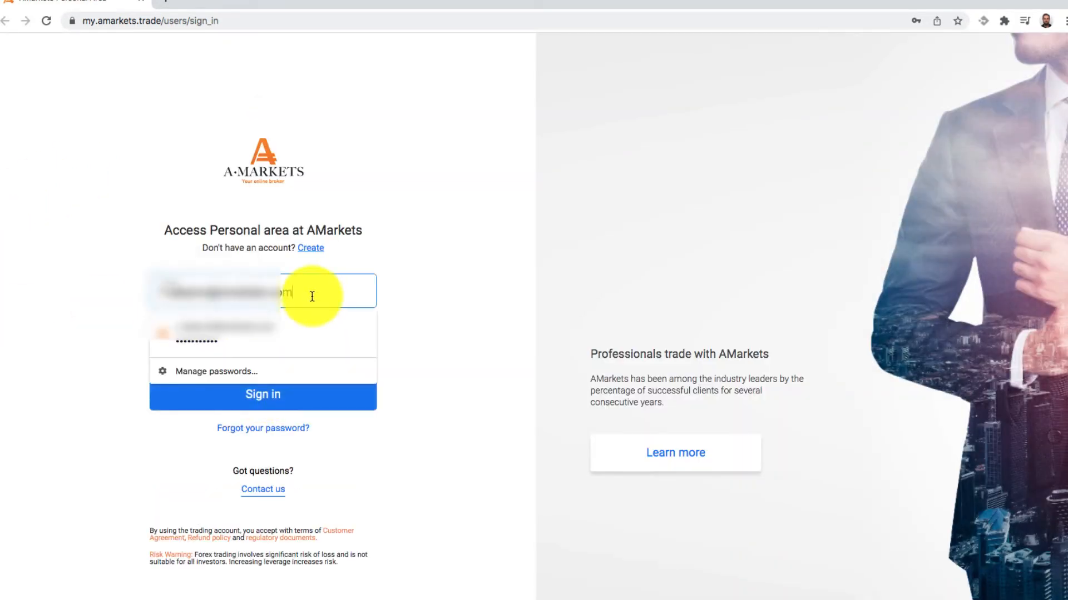
Fill the saved email and password from browser autofill and sign in to the Personal Area
left_click(262, 338)
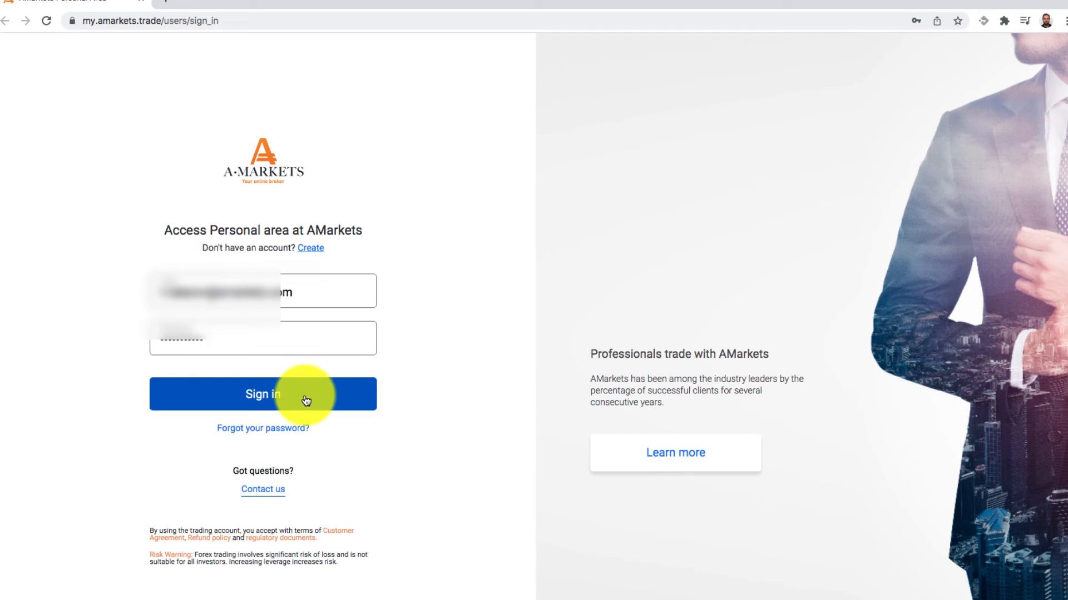
left_click(263, 394)
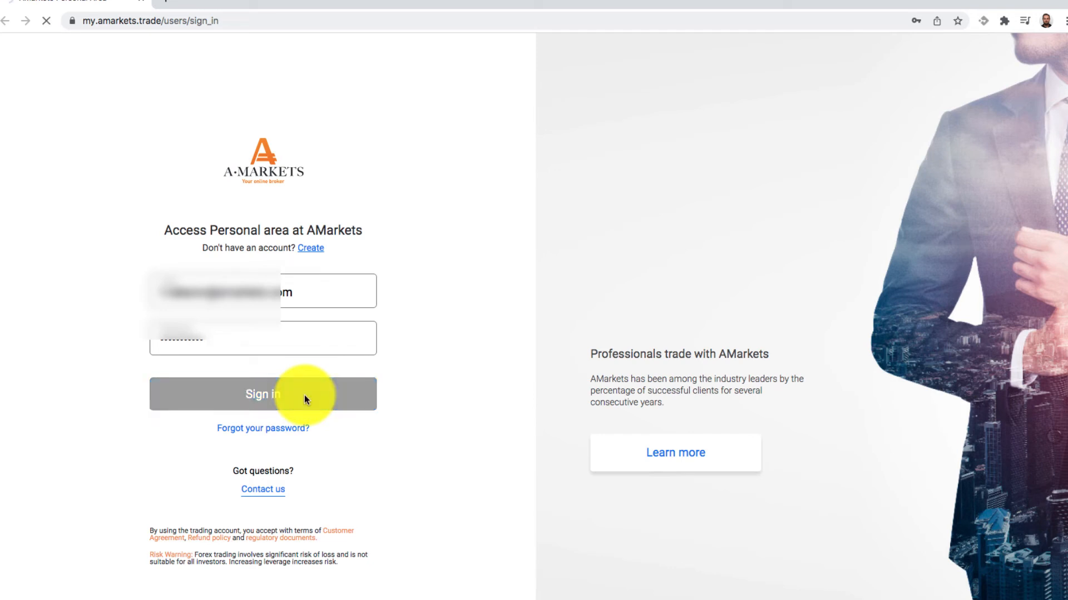
left_click(262, 394)
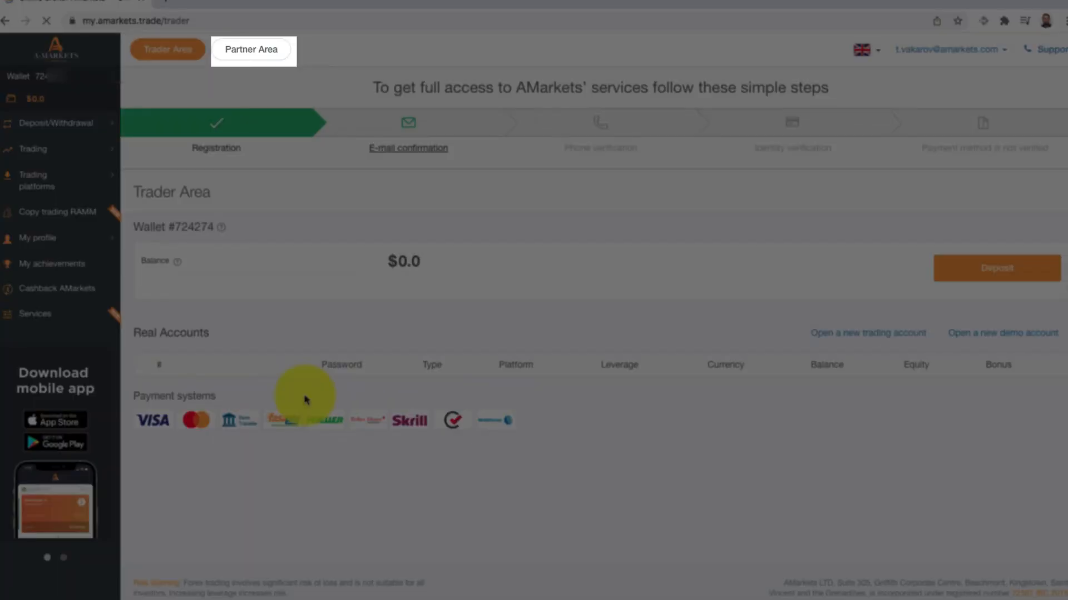
mouse_move(315, 266)
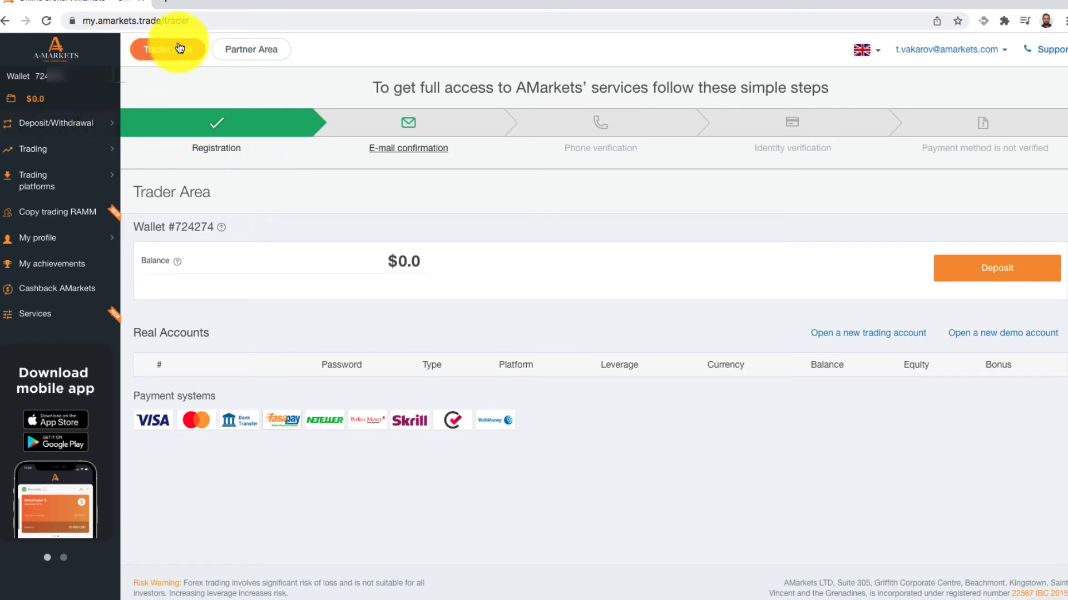
mouse_move(279, 46)
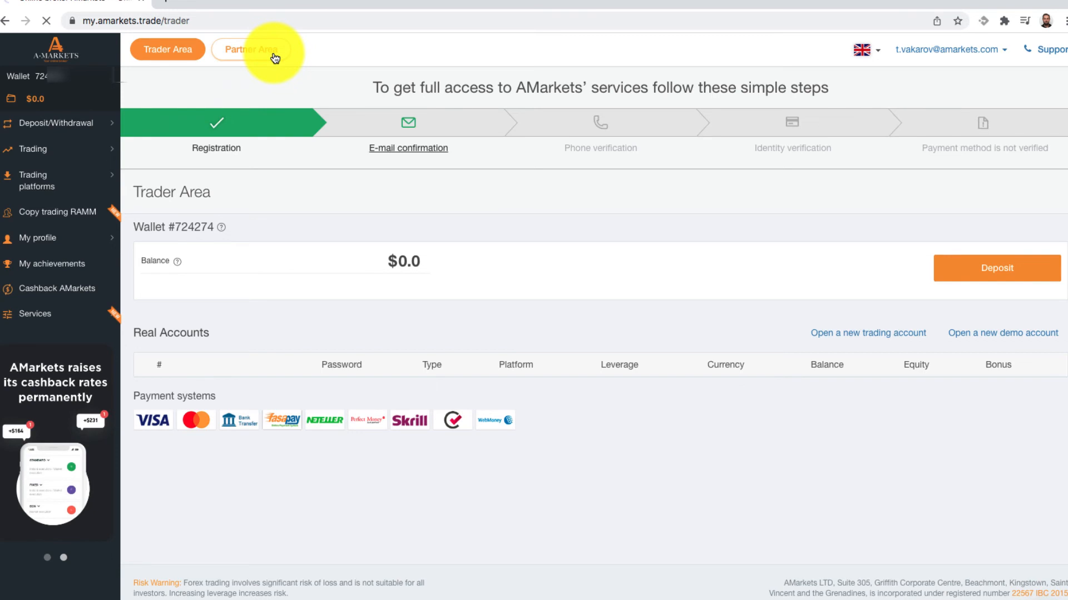
Switch from the Trader Area dashboard to the Partner Area dashboard
left_click(251, 49)
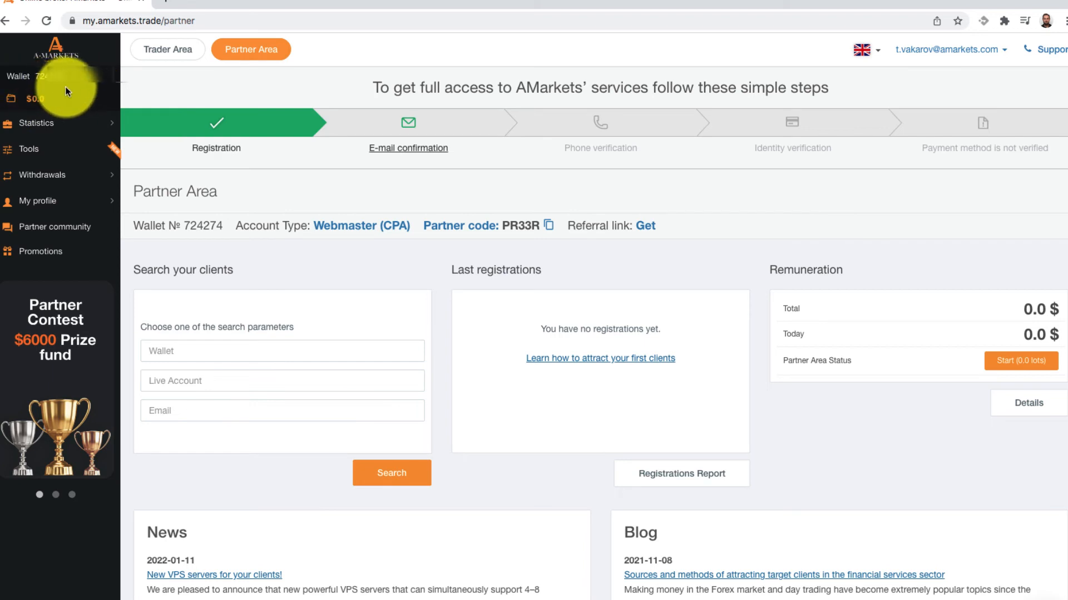
mouse_move(67, 107)
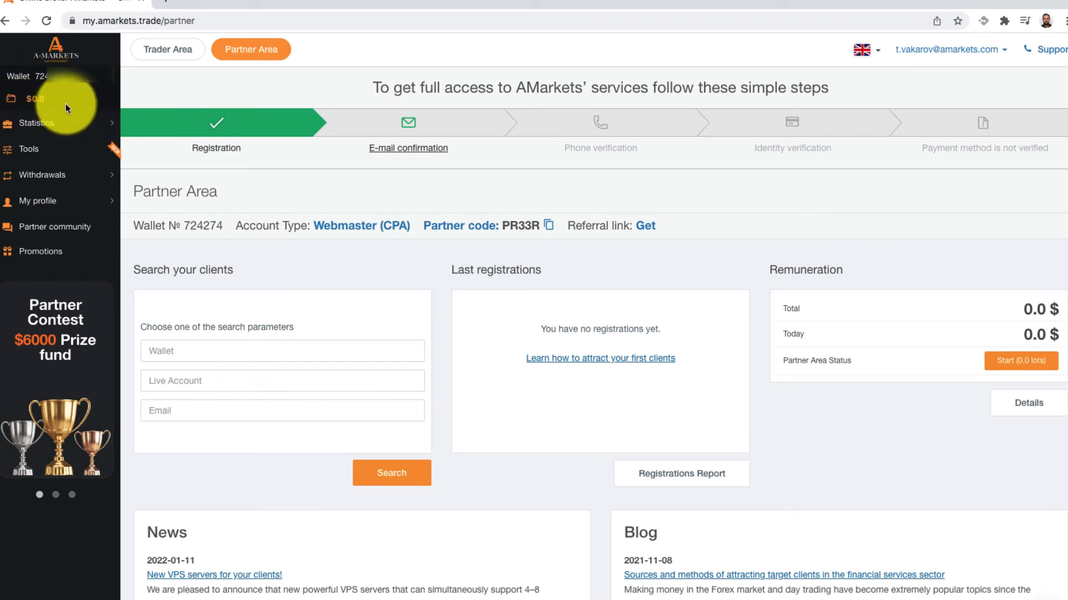
Expand the sidebar Statistics section, then open the referral Links page under Tools
left_click(35, 124)
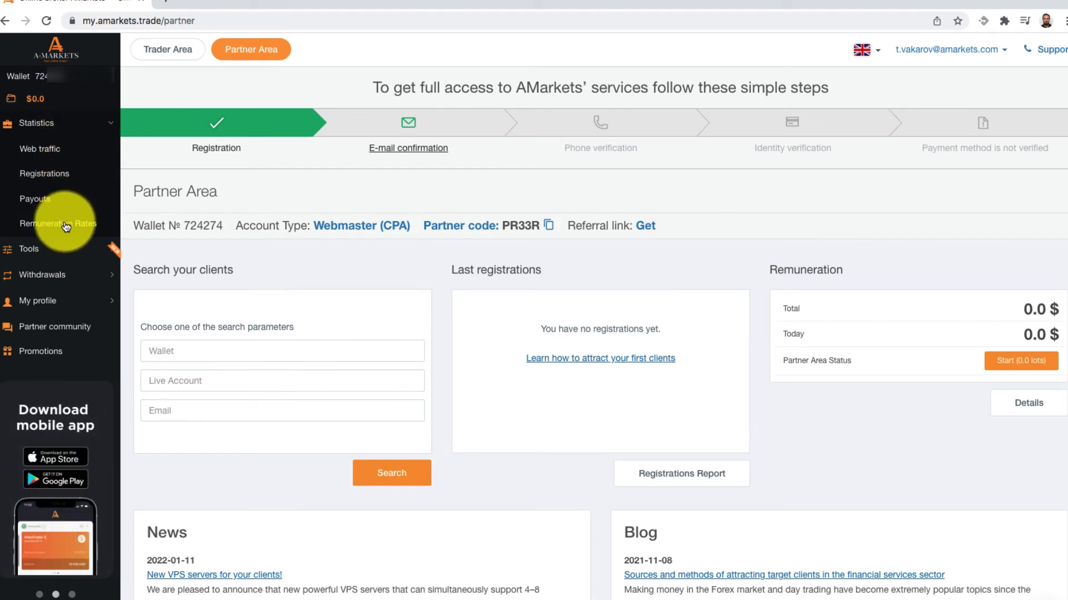
mouse_move(65, 140)
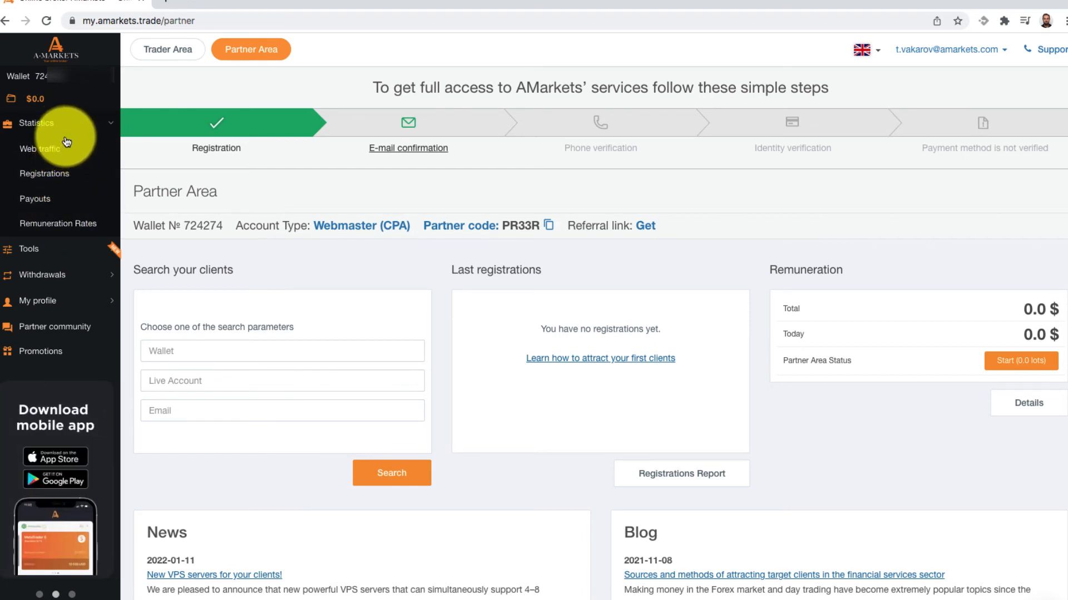
mouse_move(51, 257)
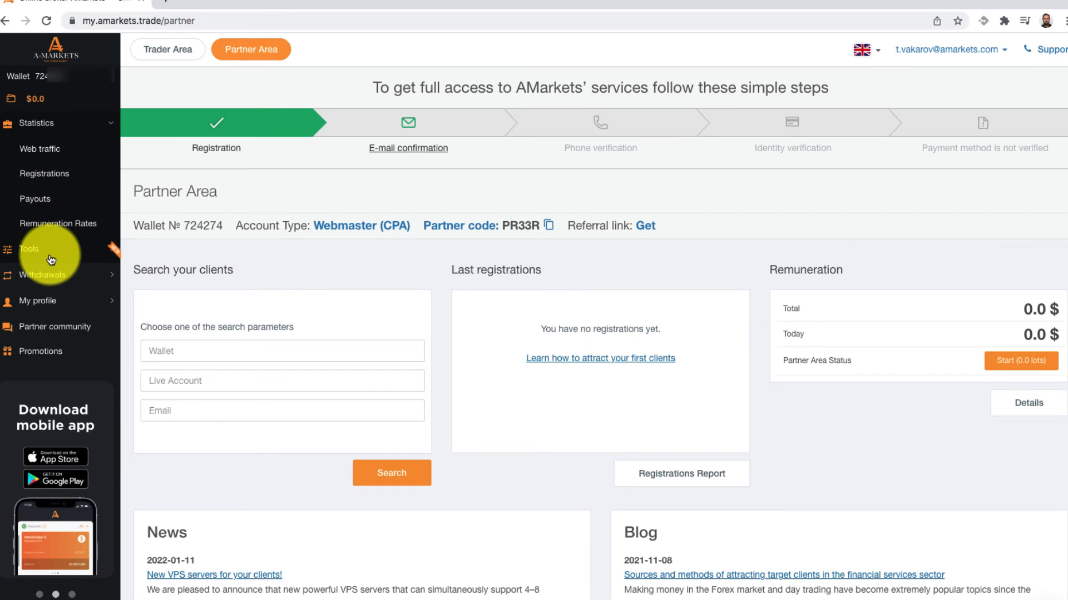
mouse_move(44, 350)
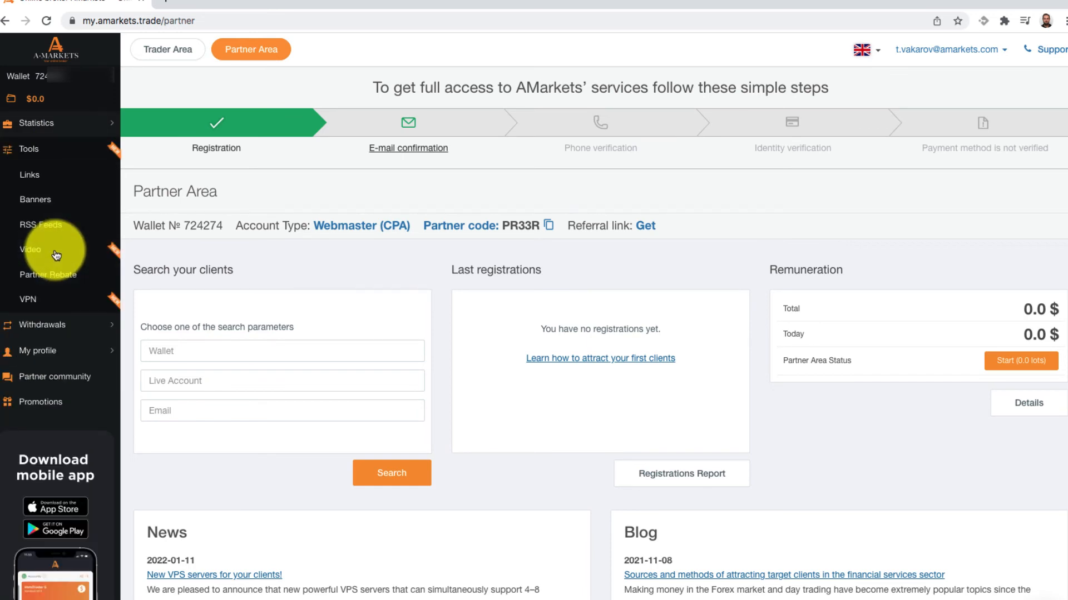
mouse_move(133, 296)
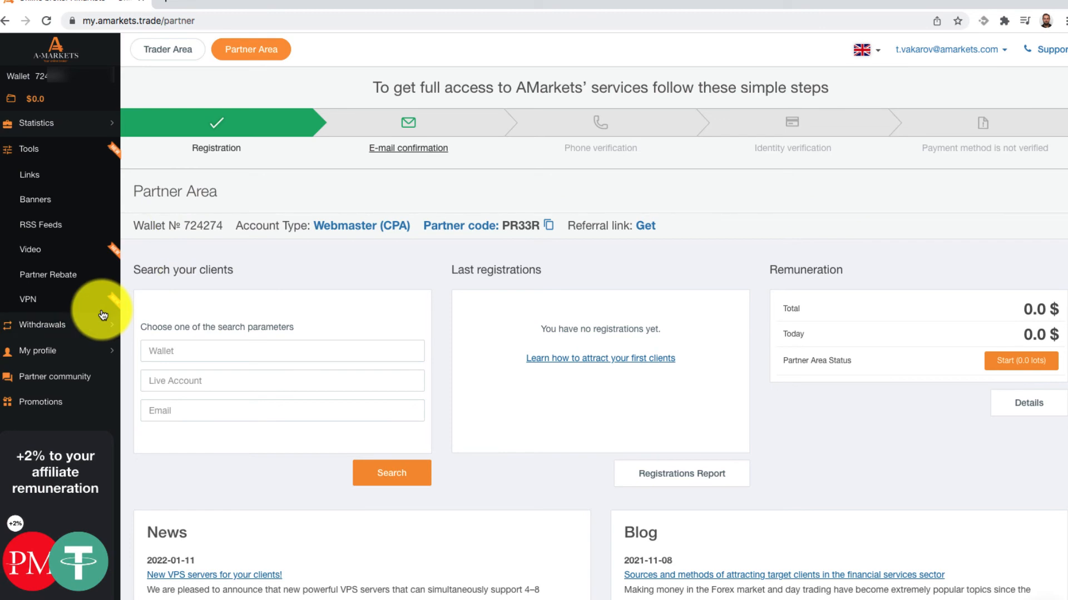
left_click(30, 175)
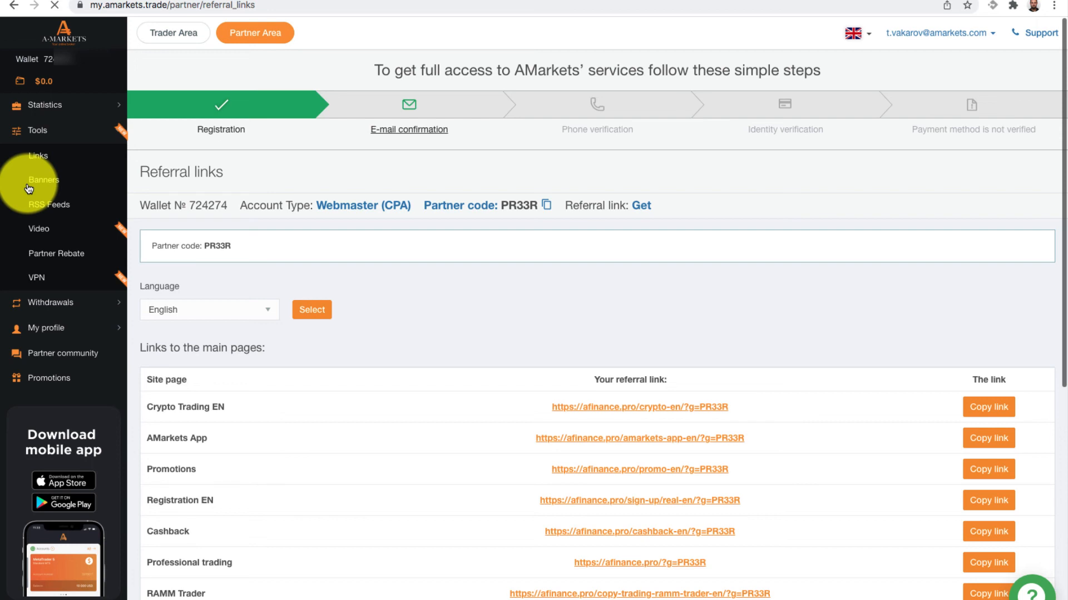
Open the Banners page and browse the 200×200 English banner list to the end and back up
left_click(43, 179)
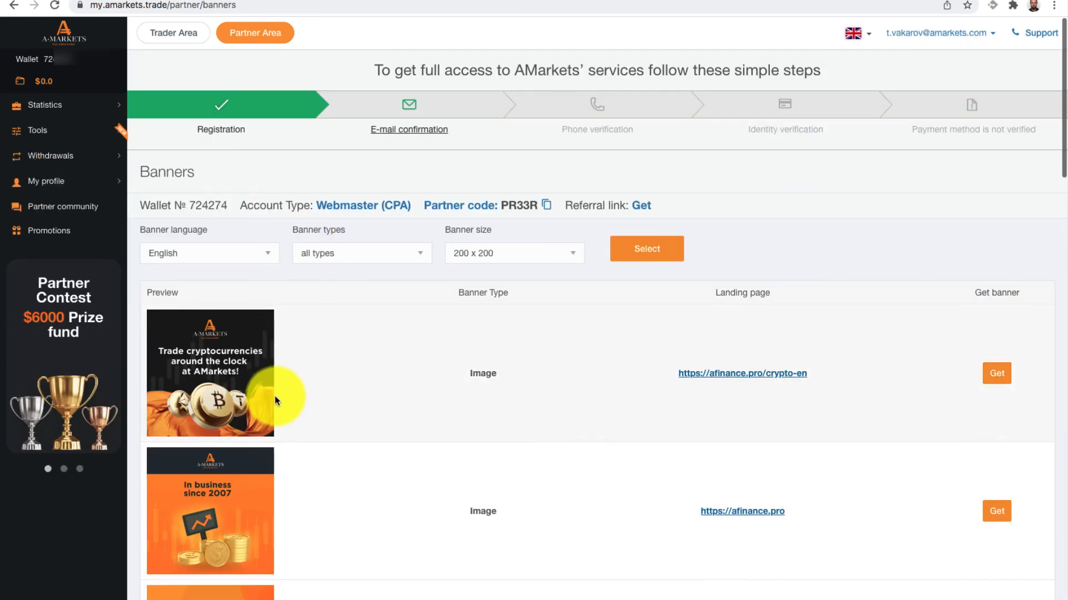
scroll("down", 3)
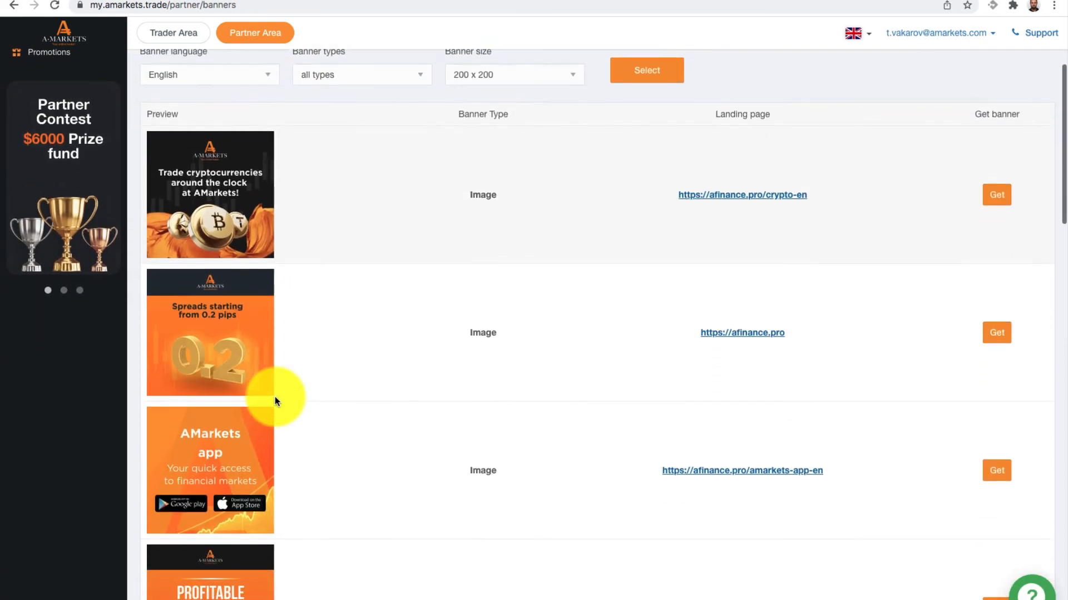
scroll("down", 3)
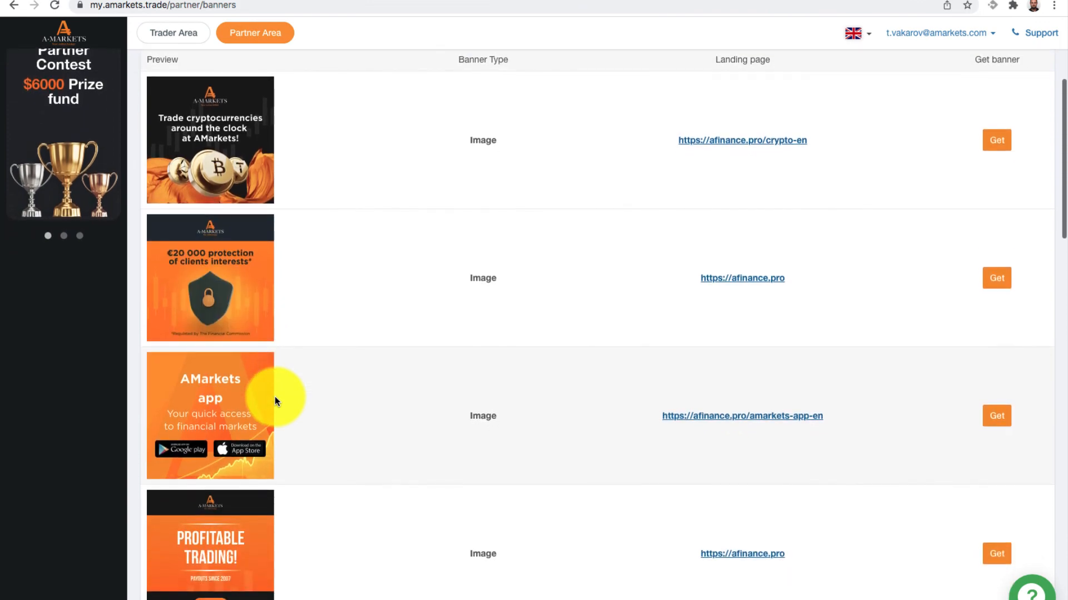
scroll("down", 3)
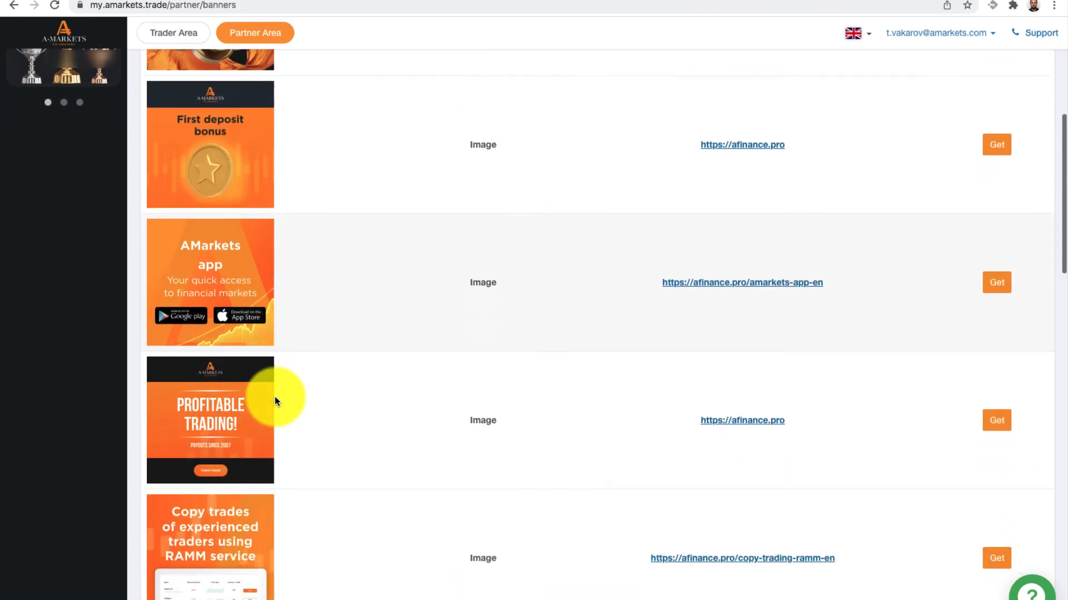
scroll("down", 3)
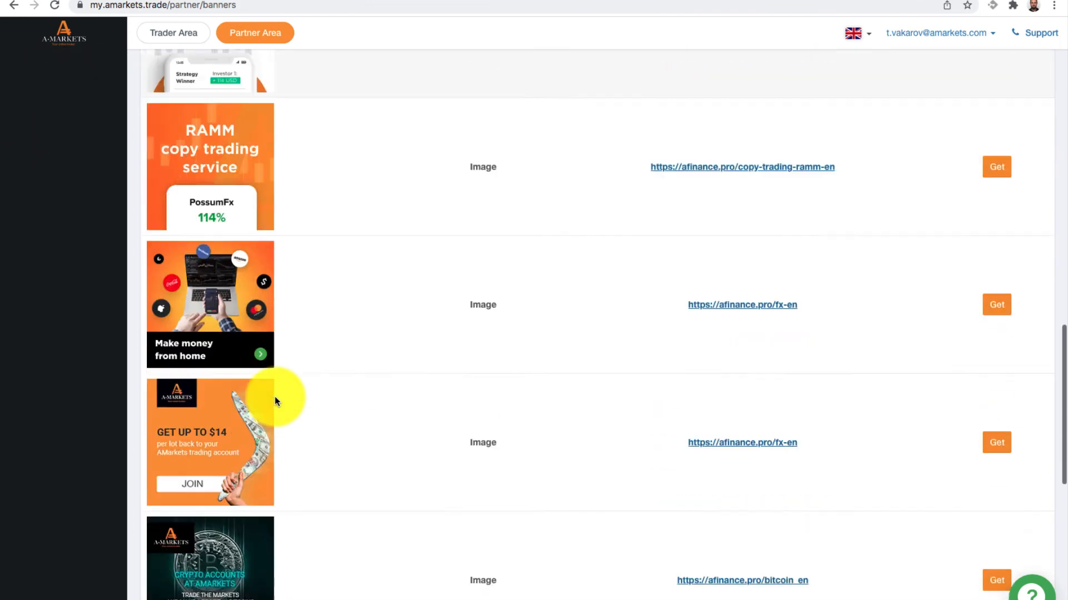
scroll("down", 3)
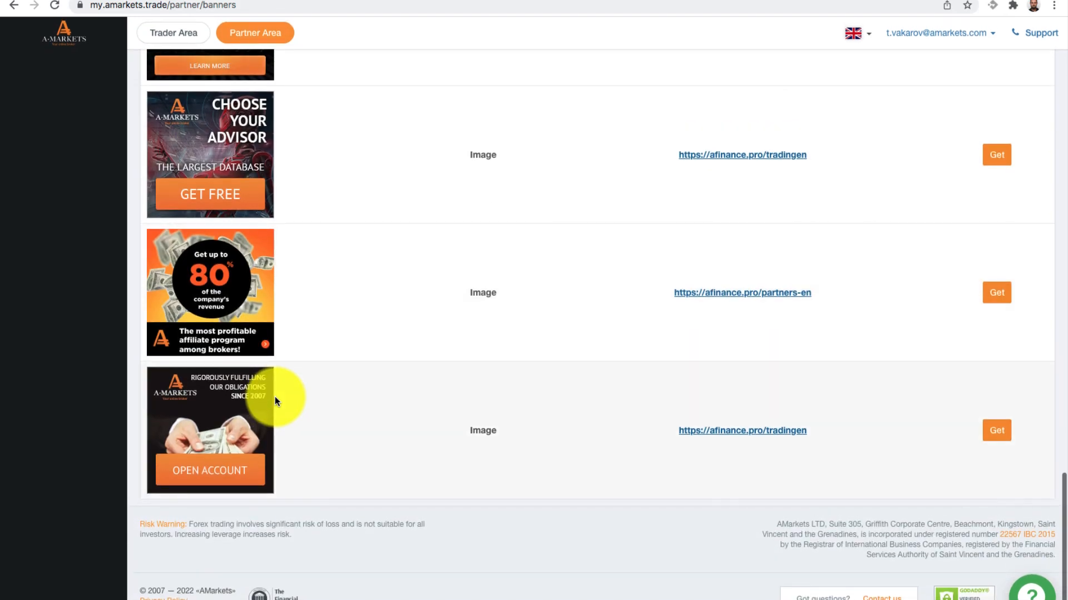
scroll("up", 3)
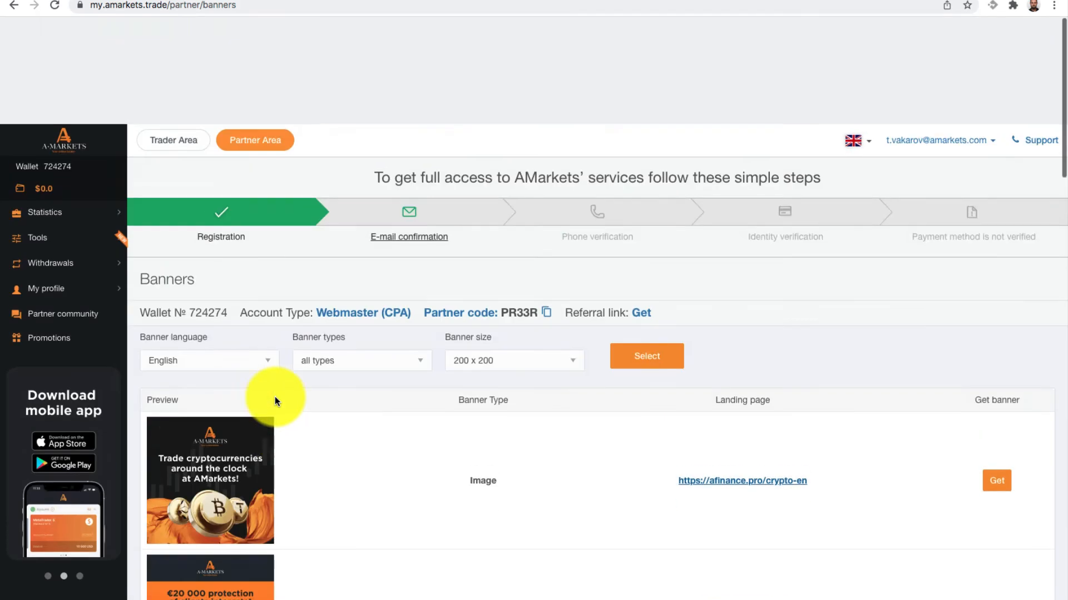
scroll("up", 3)
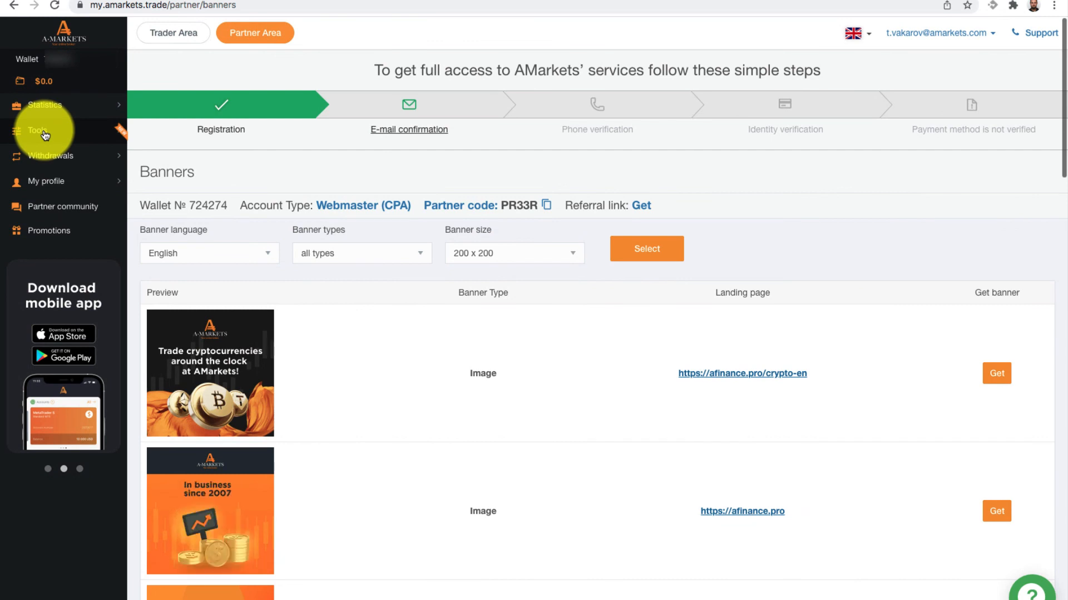
Return to the Referral links page and bring the Links to the main pages table into view
left_click(37, 130)
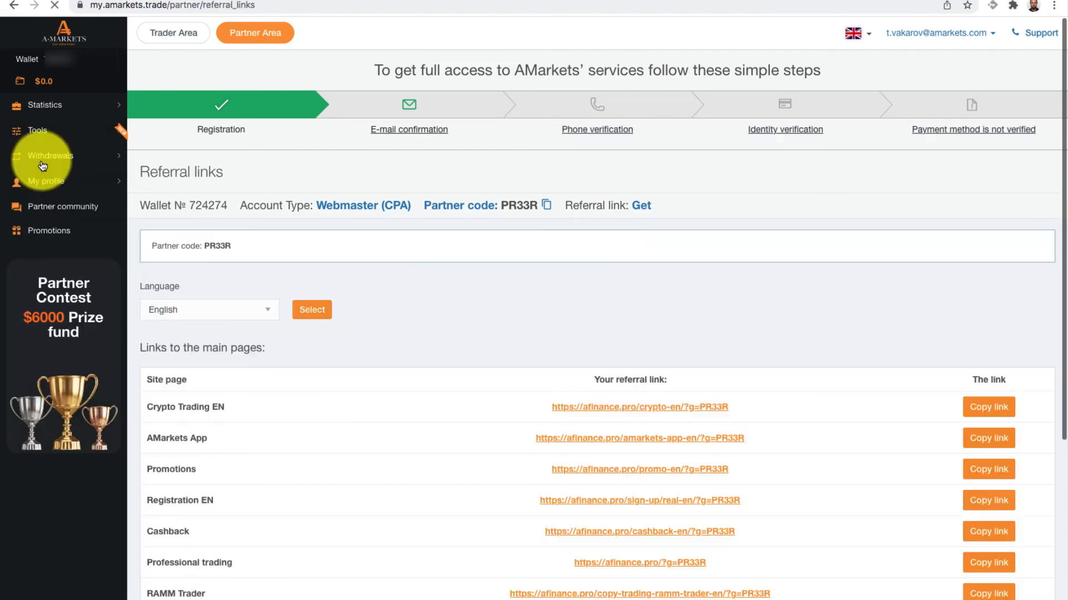
scroll("down", 3)
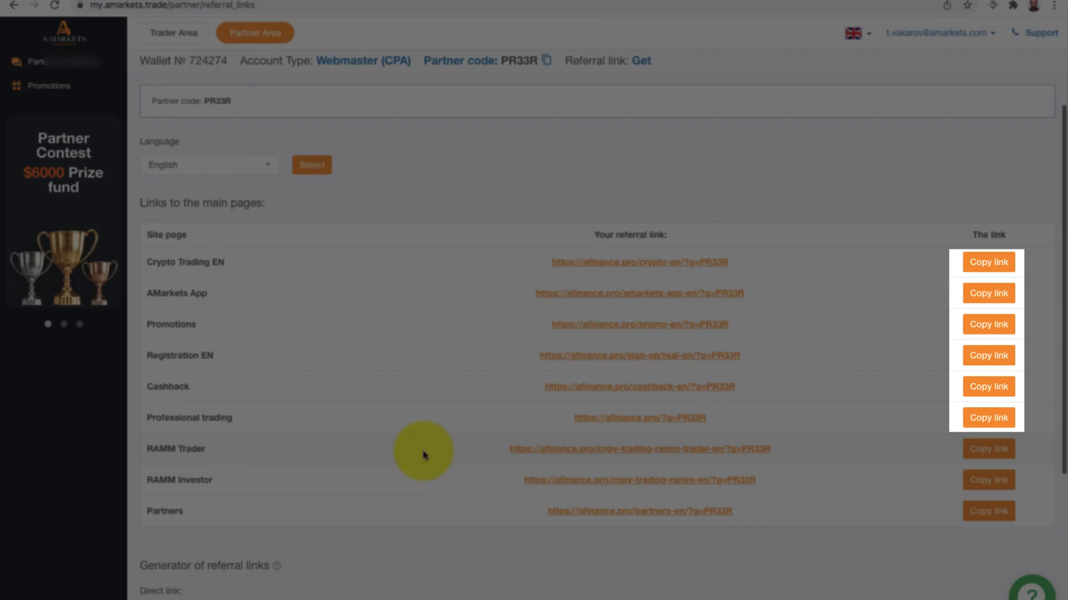